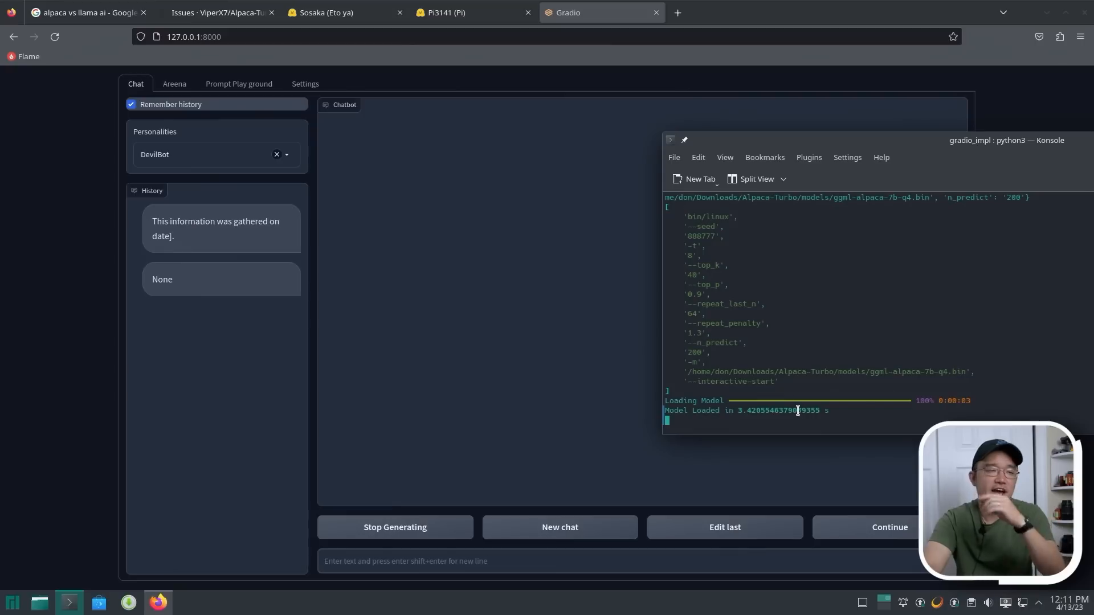
{"action": "mouse_move", "coordinate": [117, 590]}
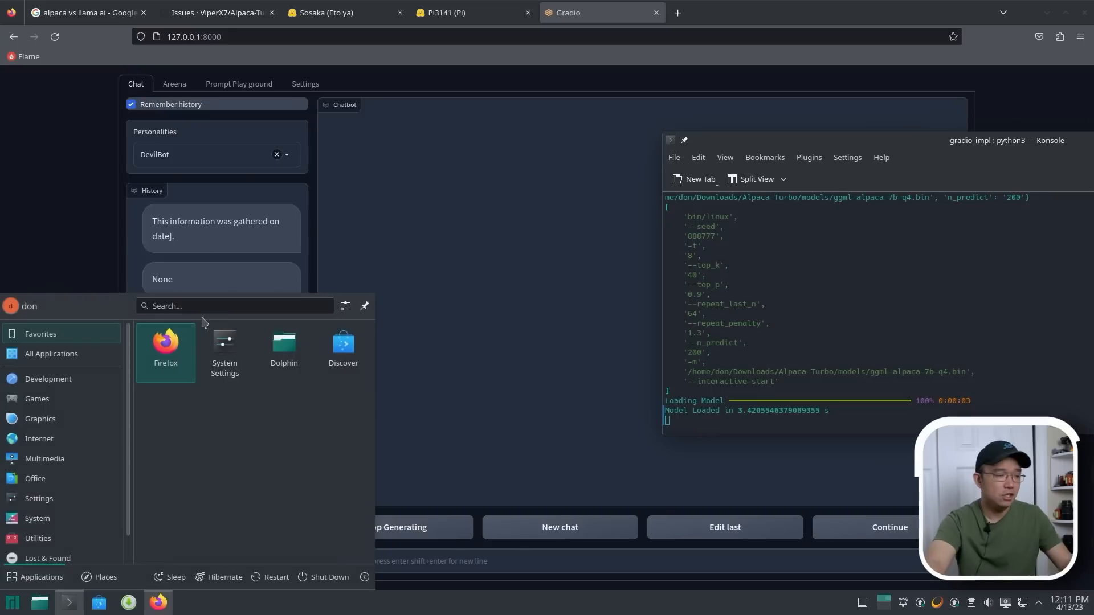
- Launch KDE System Monitor via a 'sys' search and position it below the chat page
{"action": "type", "text": "sys"}
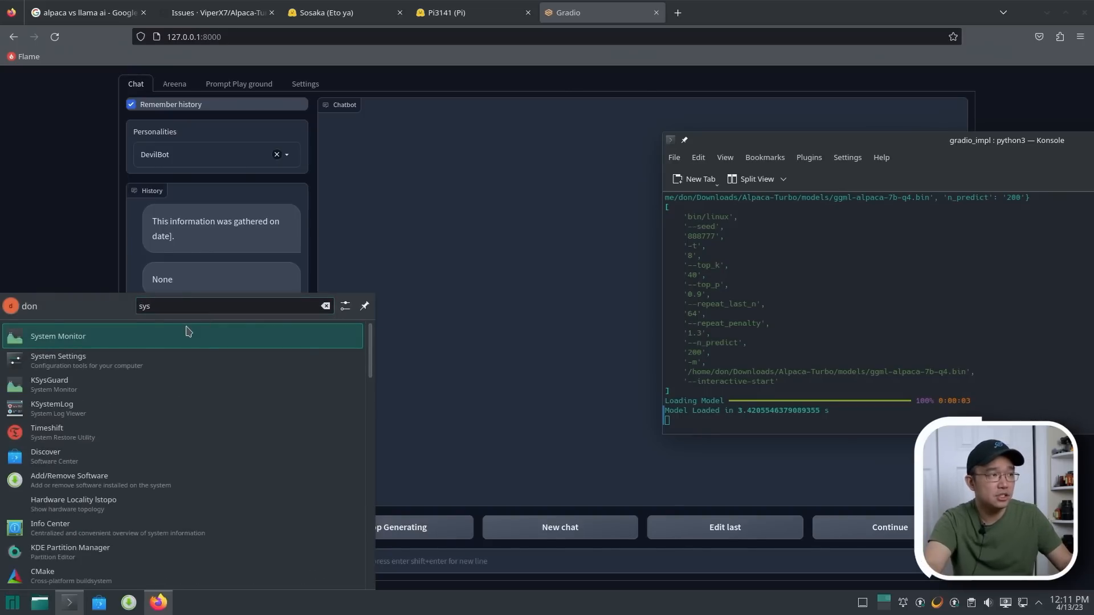
{"action": "left_click", "coordinate": [58, 336]}
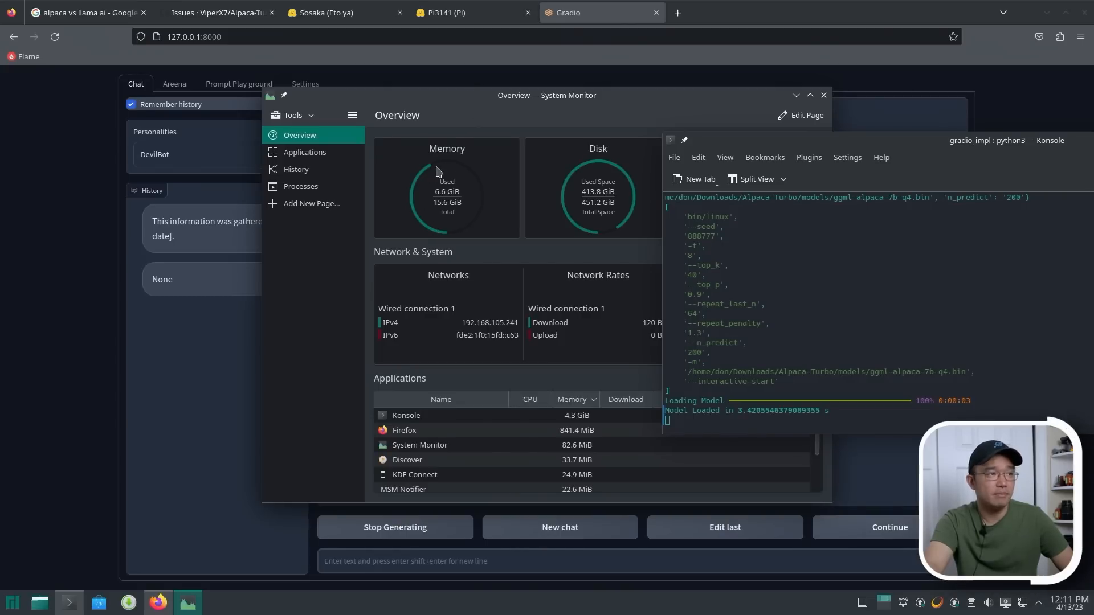
{"action": "mouse_move", "coordinate": [429, 177]}
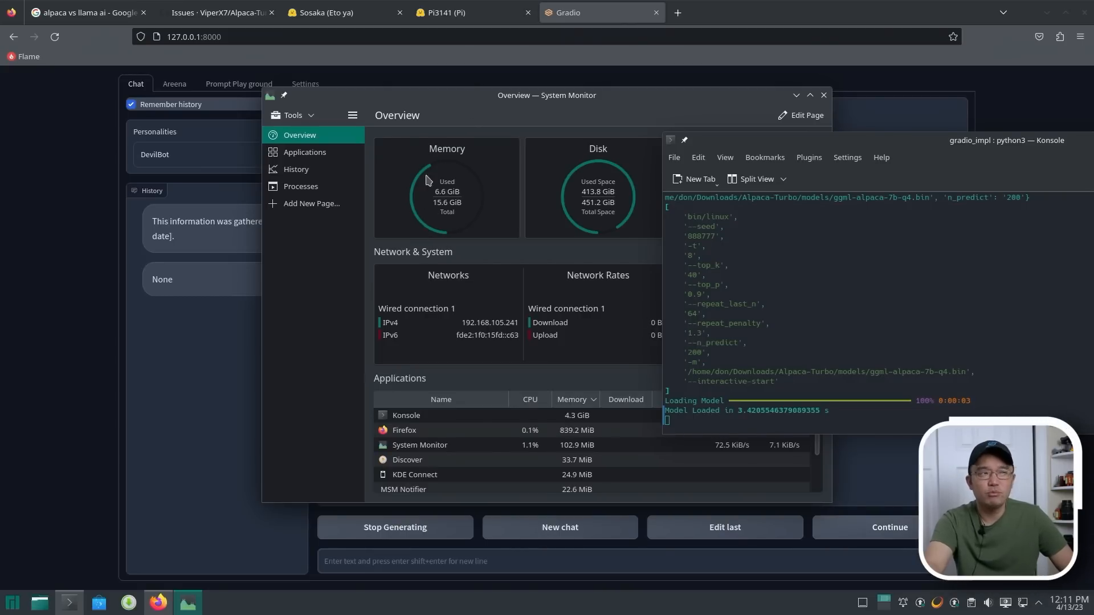
{"action": "left_click_drag", "start_coordinate": [546, 95], "coordinate": [580, 133]}
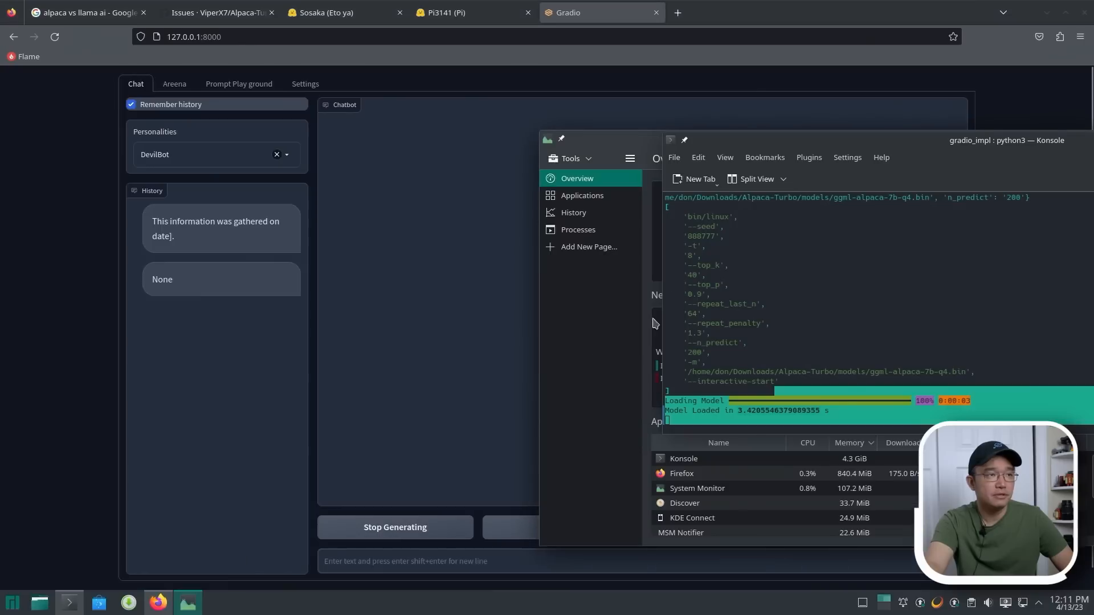
{"action": "left_click_drag", "start_coordinate": [589, 138], "coordinate": [628, 431]}
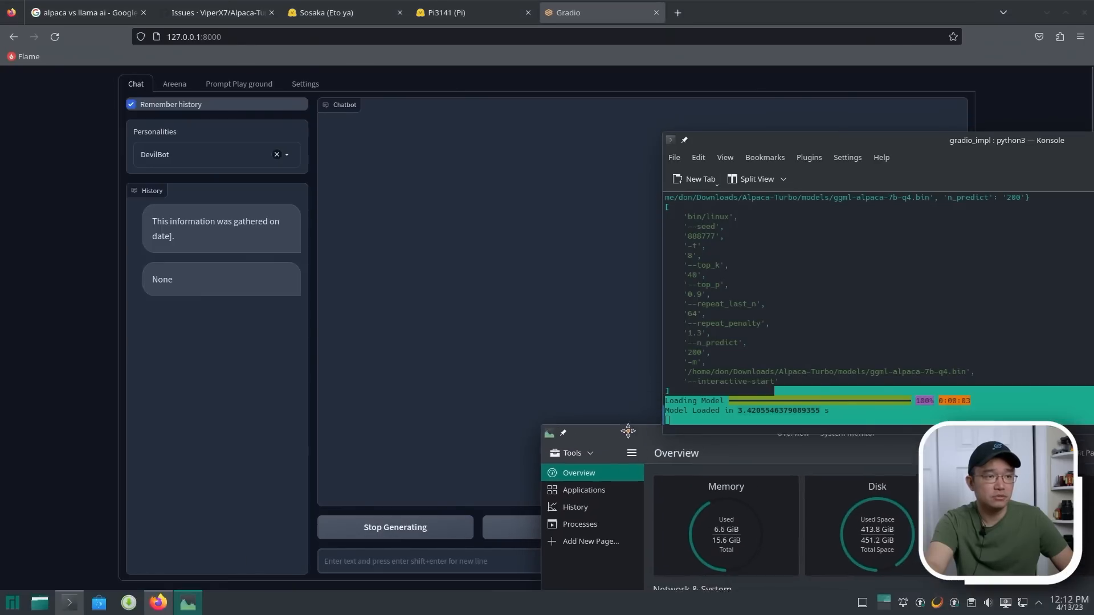
{"action": "left_click_drag", "start_coordinate": [628, 429], "coordinate": [541, 429]}
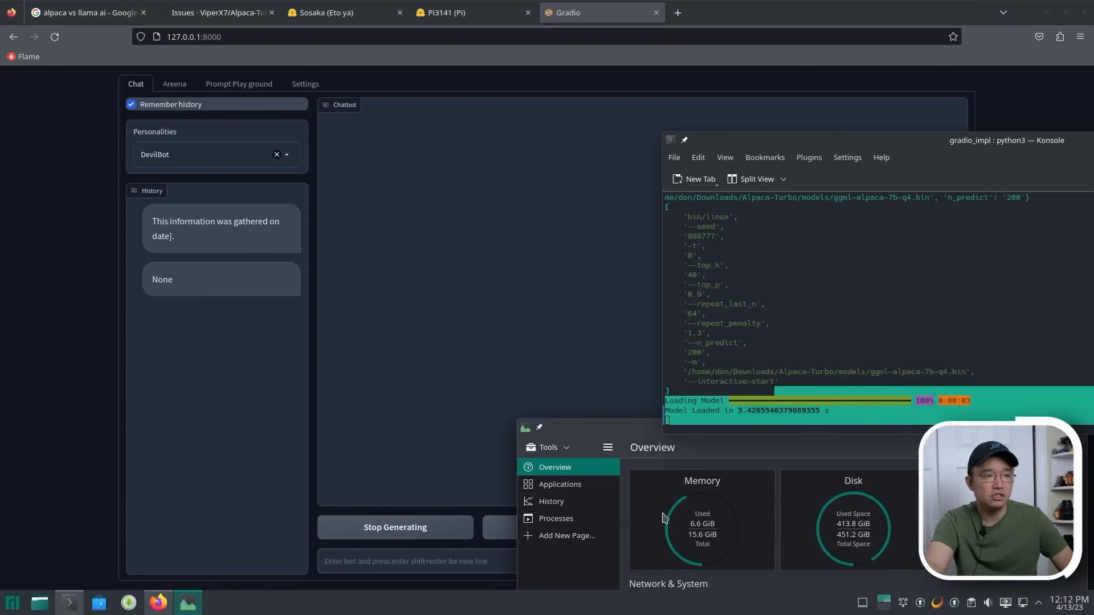
{"action": "mouse_move", "coordinate": [602, 421]}
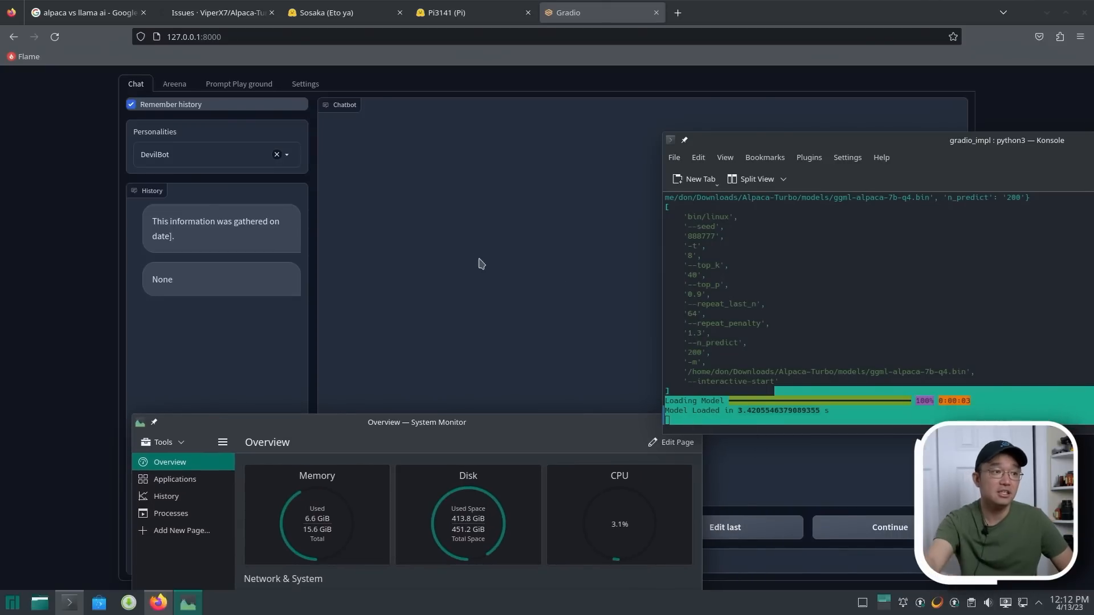
{"action": "mouse_move", "coordinate": [562, 309]}
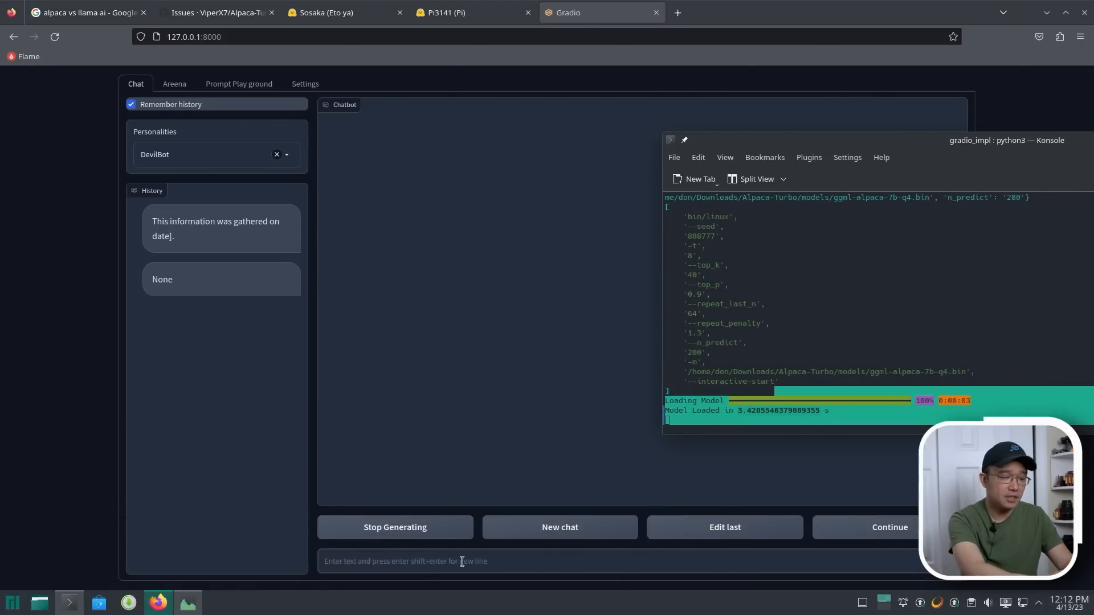
- Send a message saying 'my name is donald, can you remember' it
{"action": "type", "text": "my name is"}
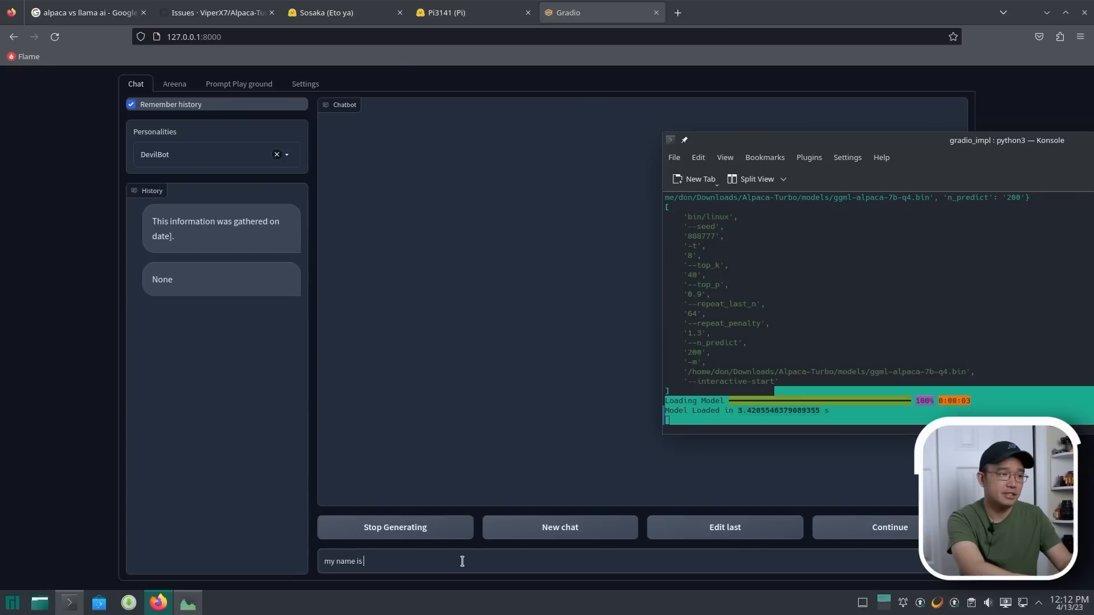
{"action": "type", "text": "donald, ccan"}
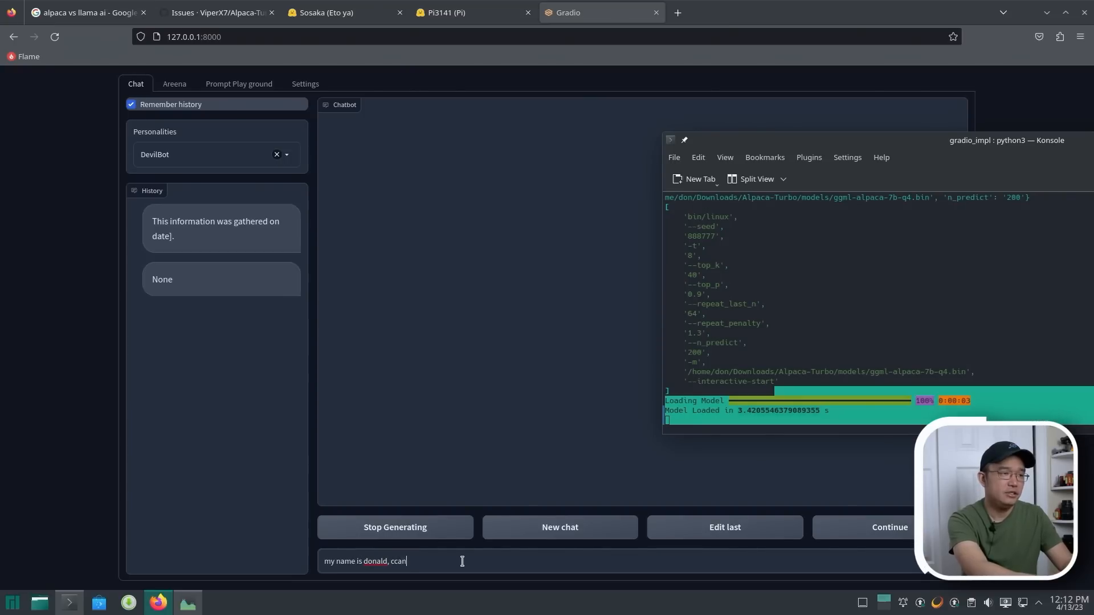
{"action": "type", "text": "can you re"}
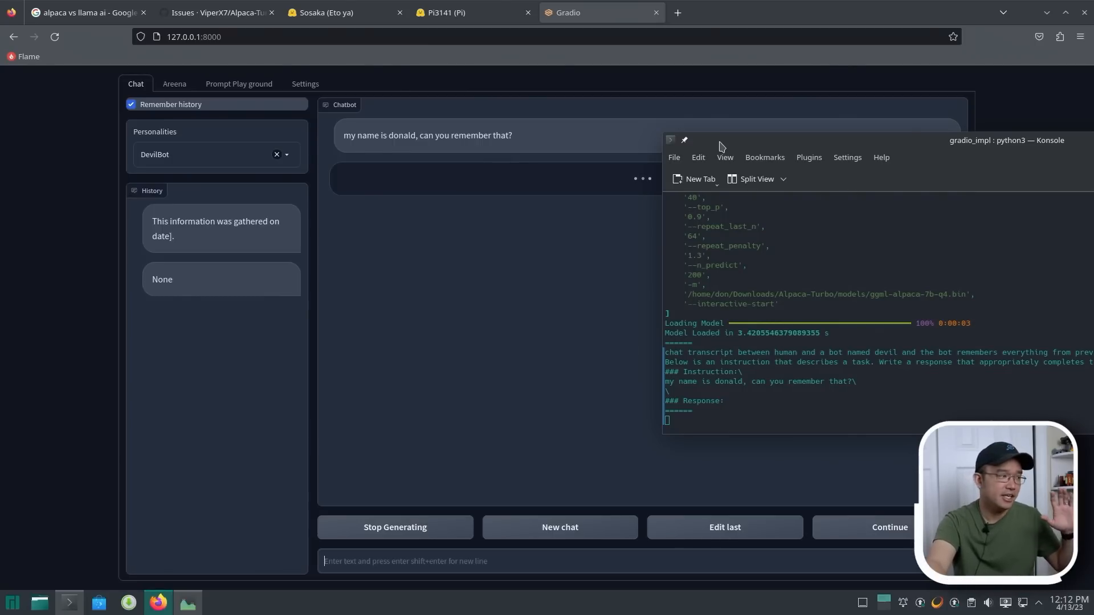
{"action": "mouse_move", "coordinate": [265, 558]}
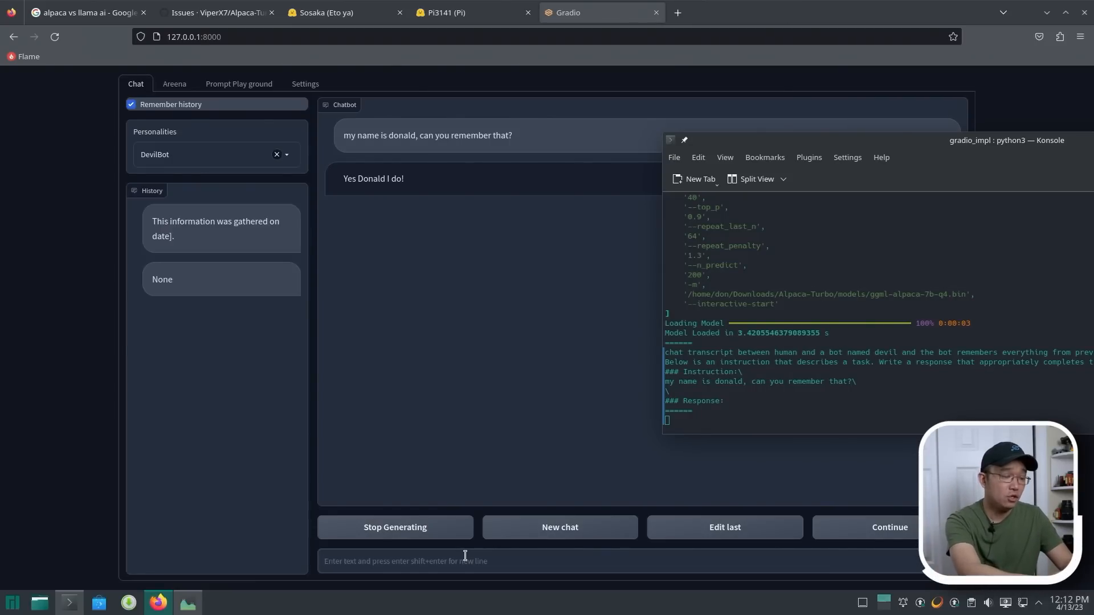
- Ask the bot 'who was the first person on the moon?'
{"action": "type", "text": "who was the first"}
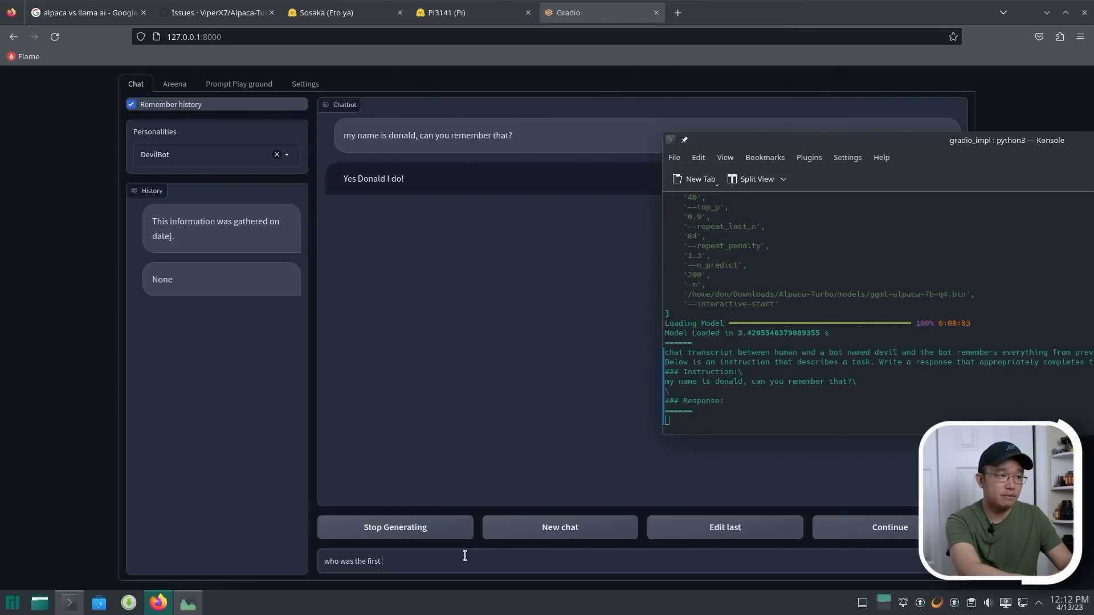
{"action": "type", "text": "person on the moon"}
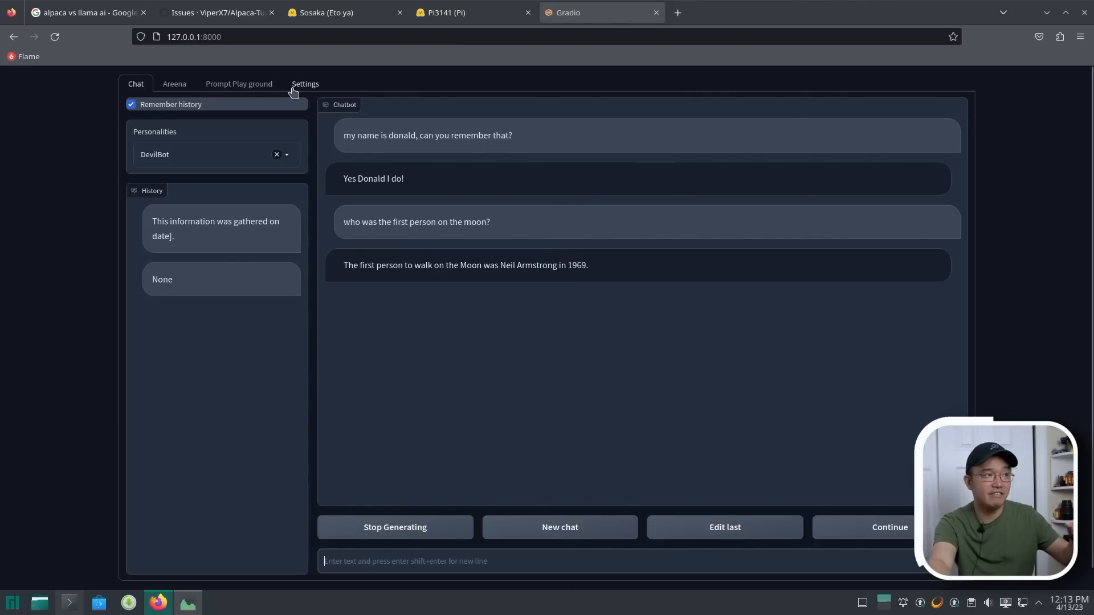
{"action": "left_click", "coordinate": [305, 83]}
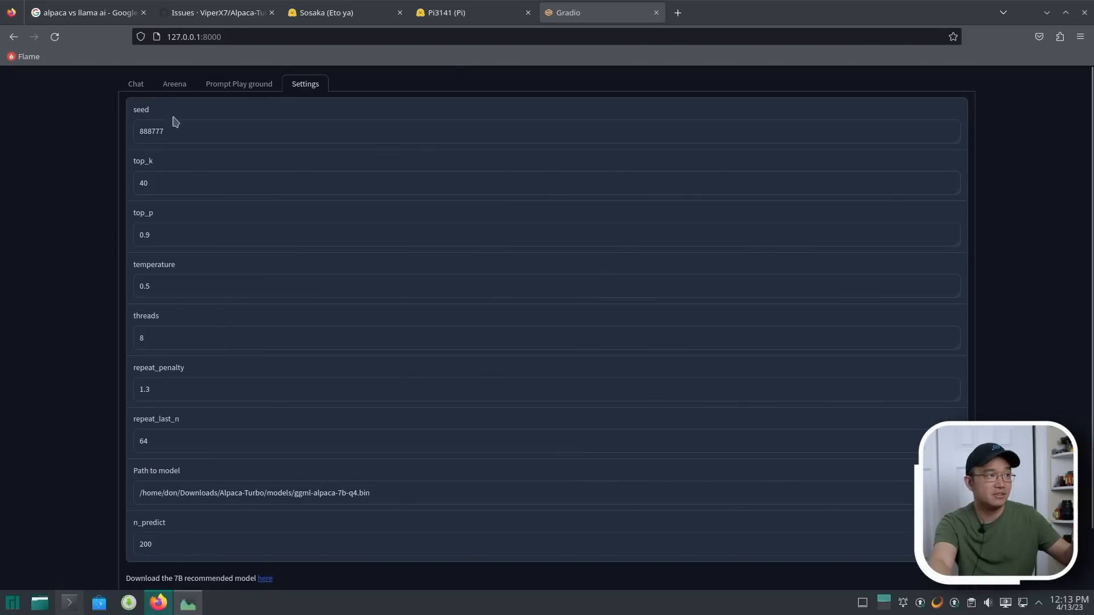
{"action": "left_click", "coordinate": [135, 84]}
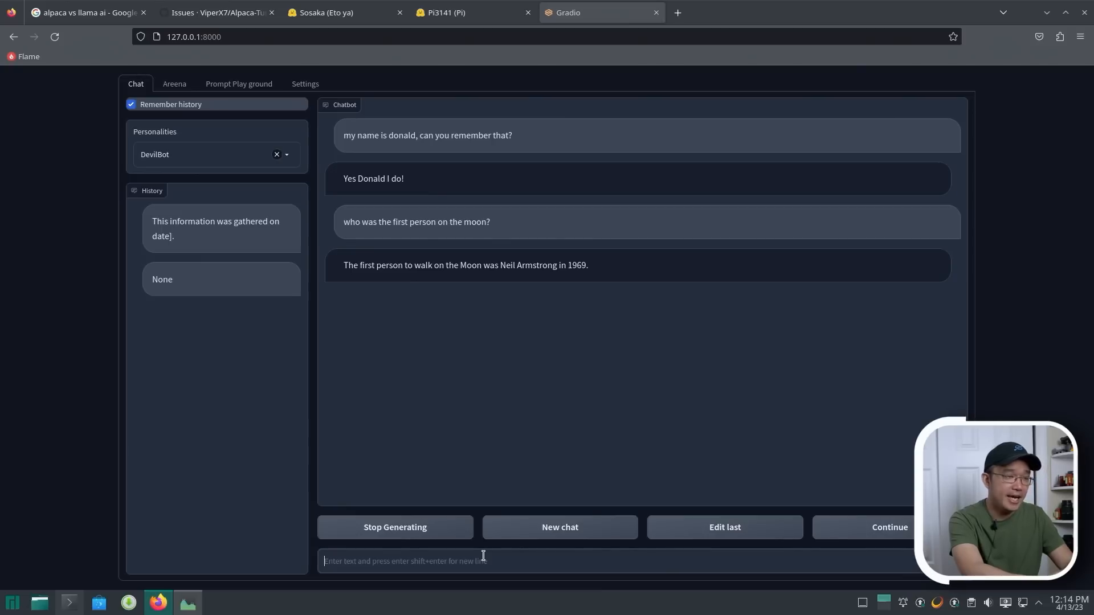
- Request a 2-day Japan itinerary, correcting the misspelled 'itinerary' before sending
{"action": "type", "text": "can you create an iteneary to"}
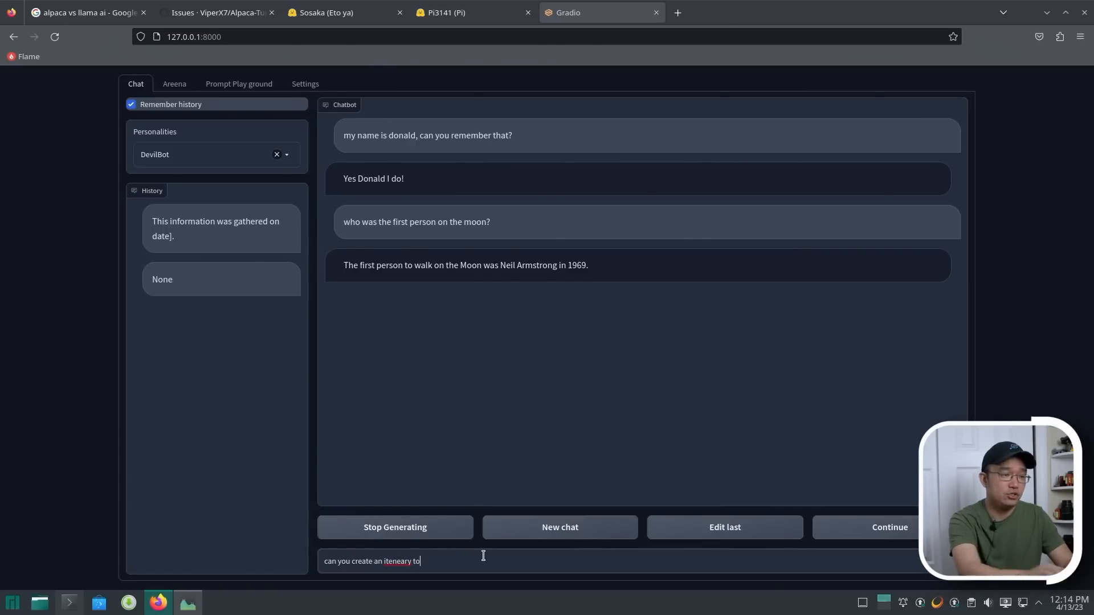
{"action": "right_click", "coordinate": [398, 561]}
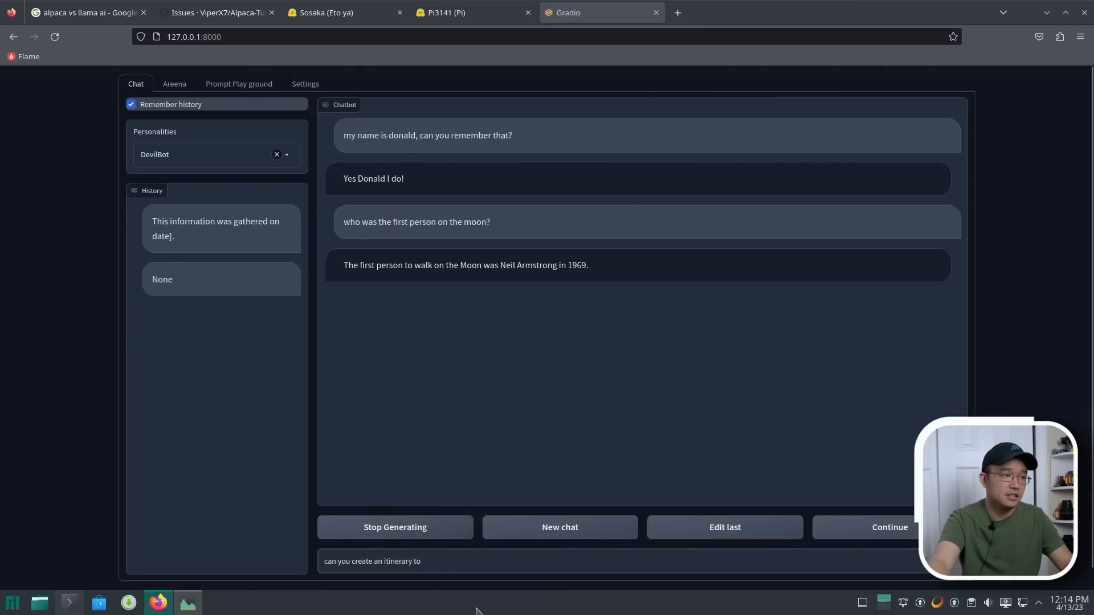
{"action": "type", "text": "japan for a"}
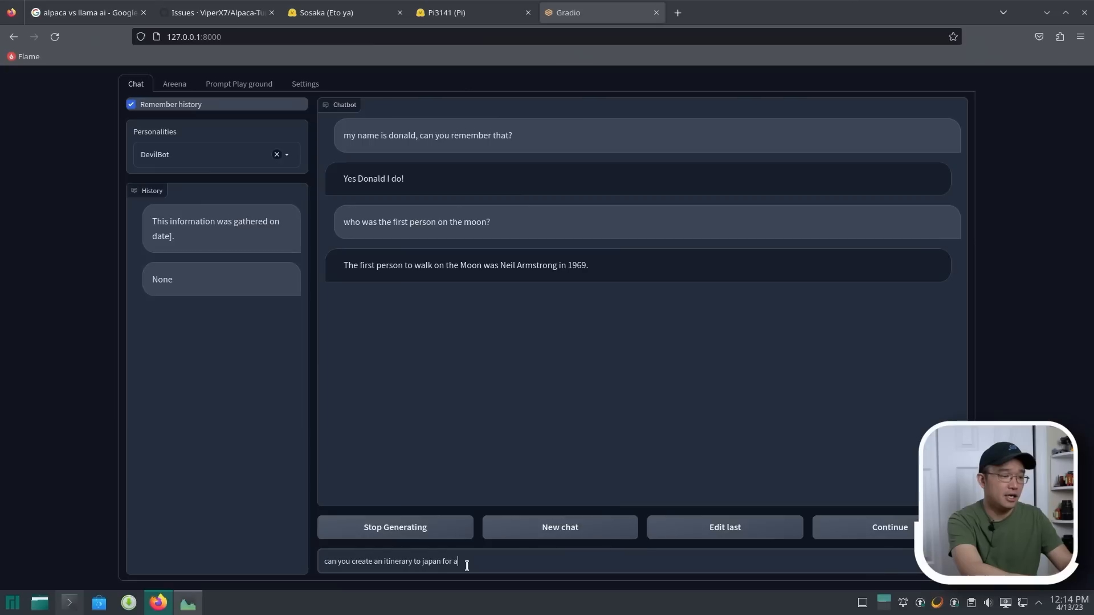
{"action": "type", "text": "2 day stay"}
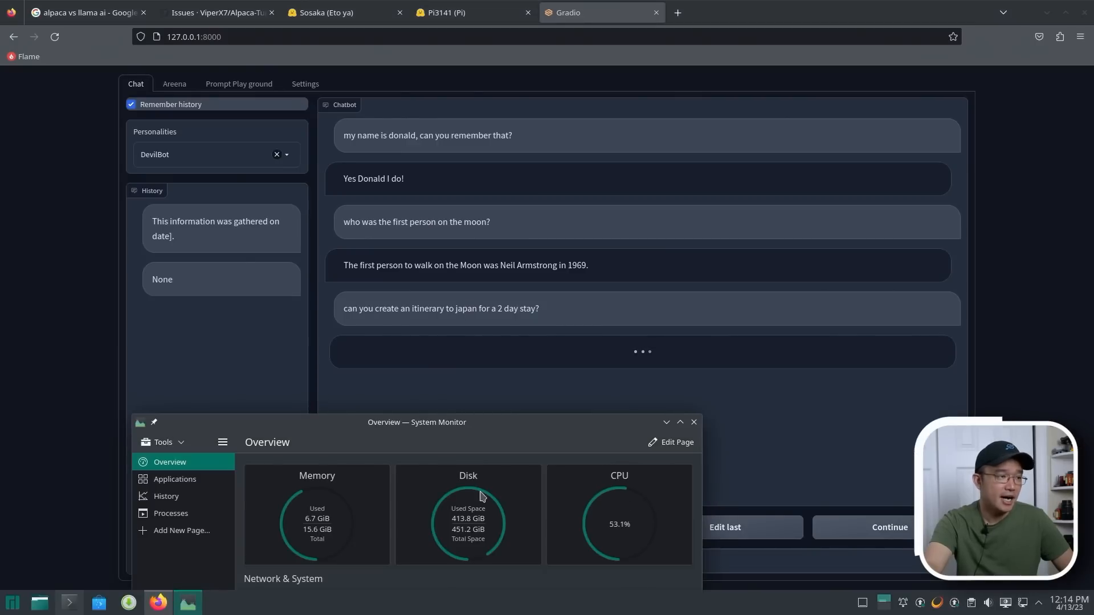
{"action": "mouse_move", "coordinate": [598, 363]}
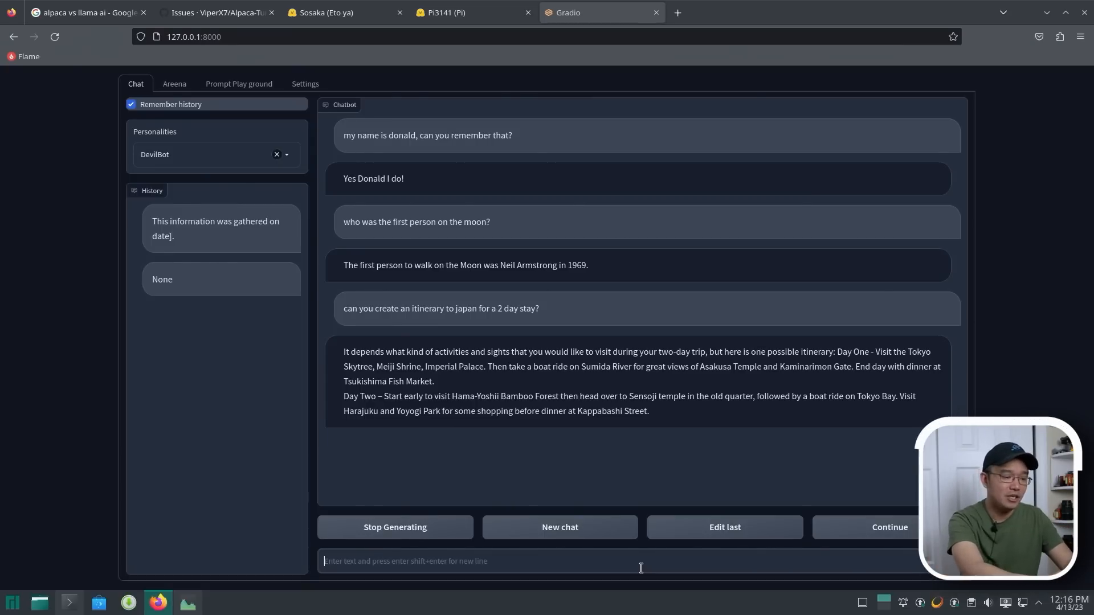
- Ask the bot 'what is my name?' to test whether it remembers
{"action": "type", "text": "what is my name"}
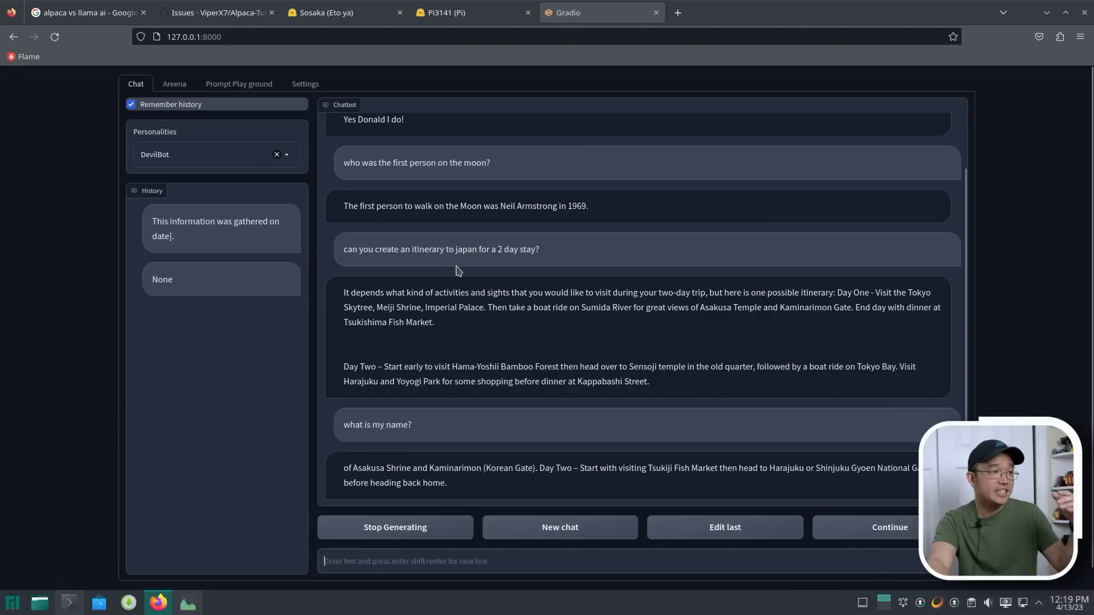
{"action": "mouse_move", "coordinate": [383, 363]}
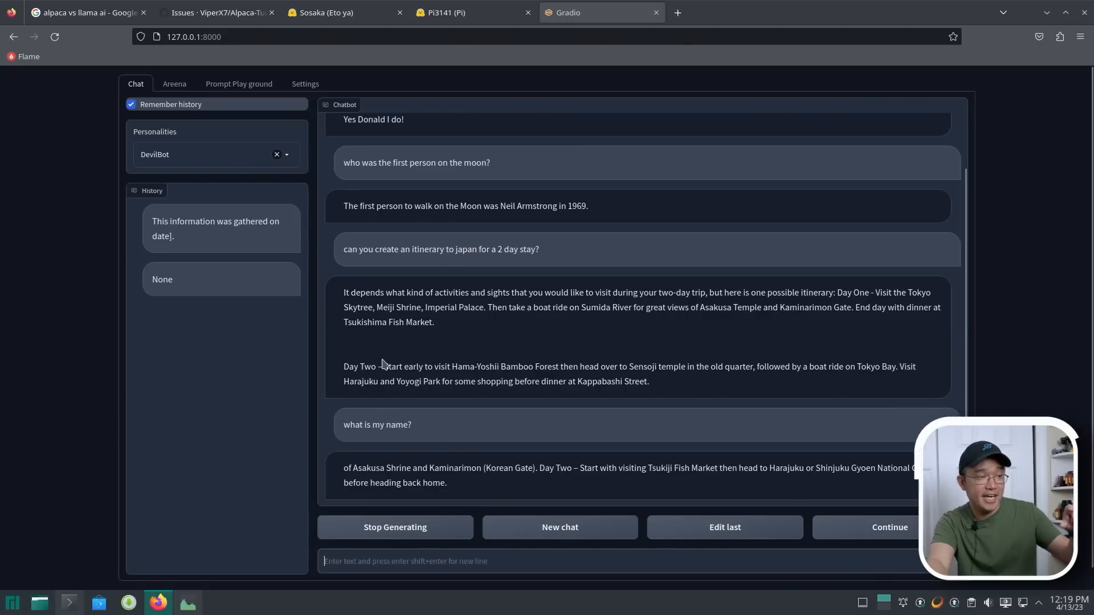
{"action": "mouse_move", "coordinate": [473, 491]}
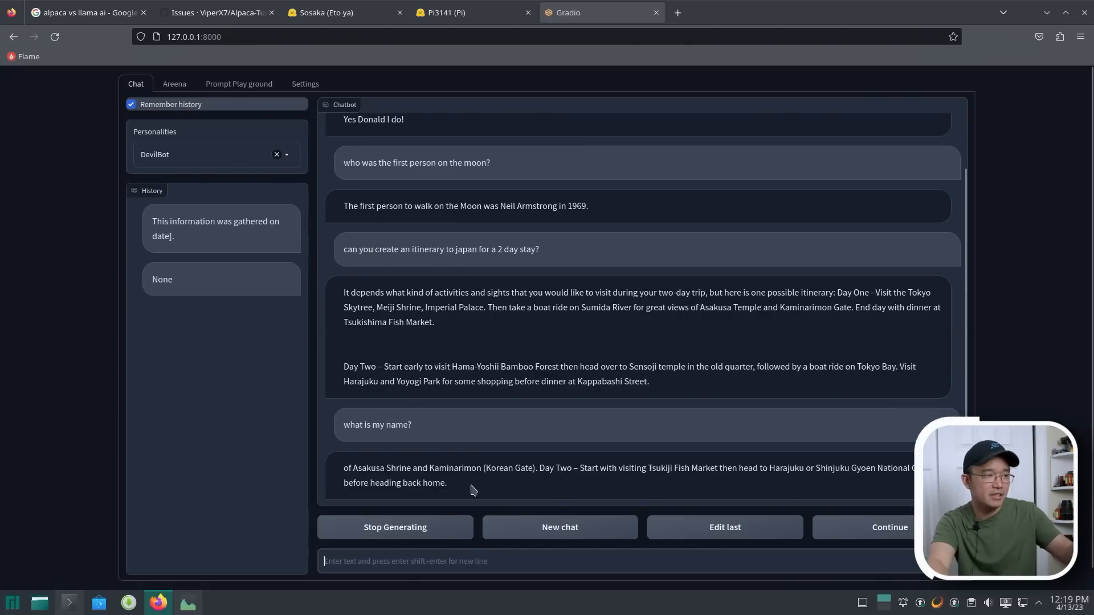
{"action": "mouse_move", "coordinate": [448, 552]}
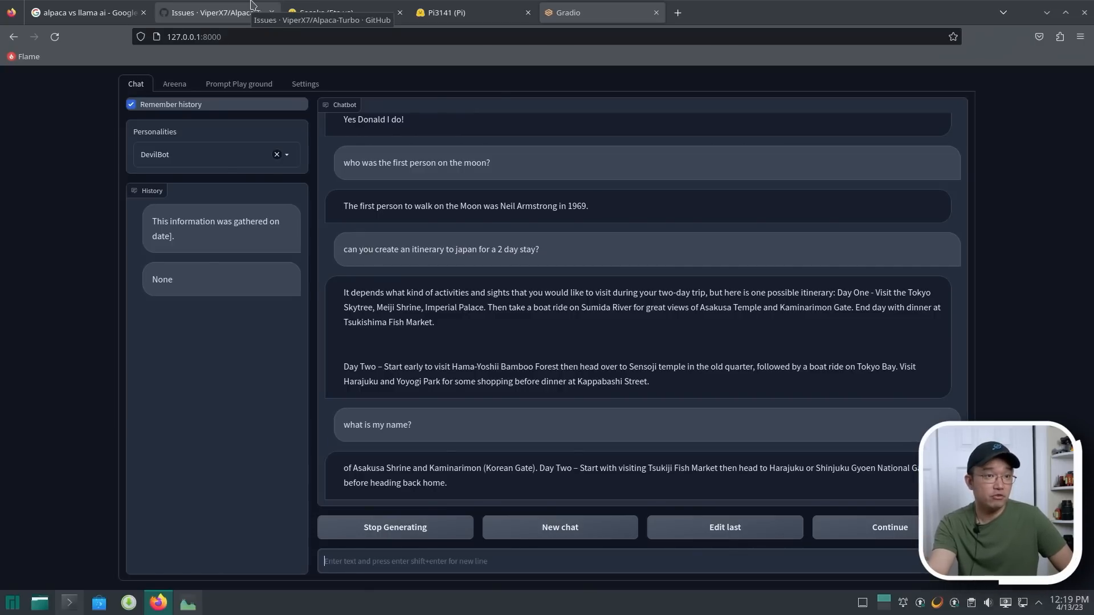
- Browse the Alpaca-Turbo GitHub repository, briefly checking back on the running chat
{"action": "left_click", "coordinate": [216, 13]}
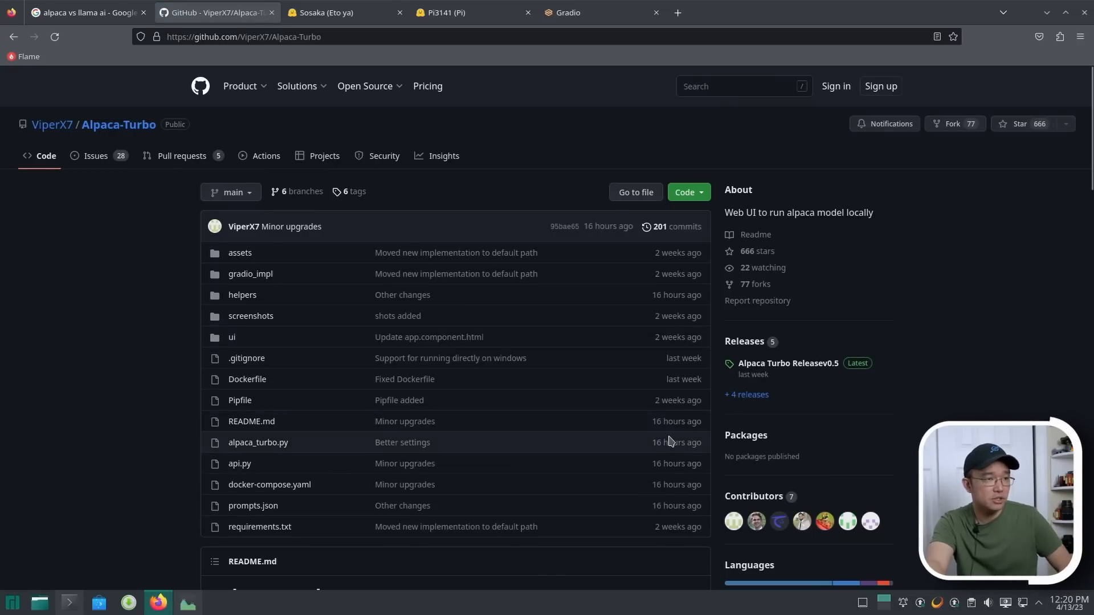
{"action": "mouse_move", "coordinate": [300, 333]}
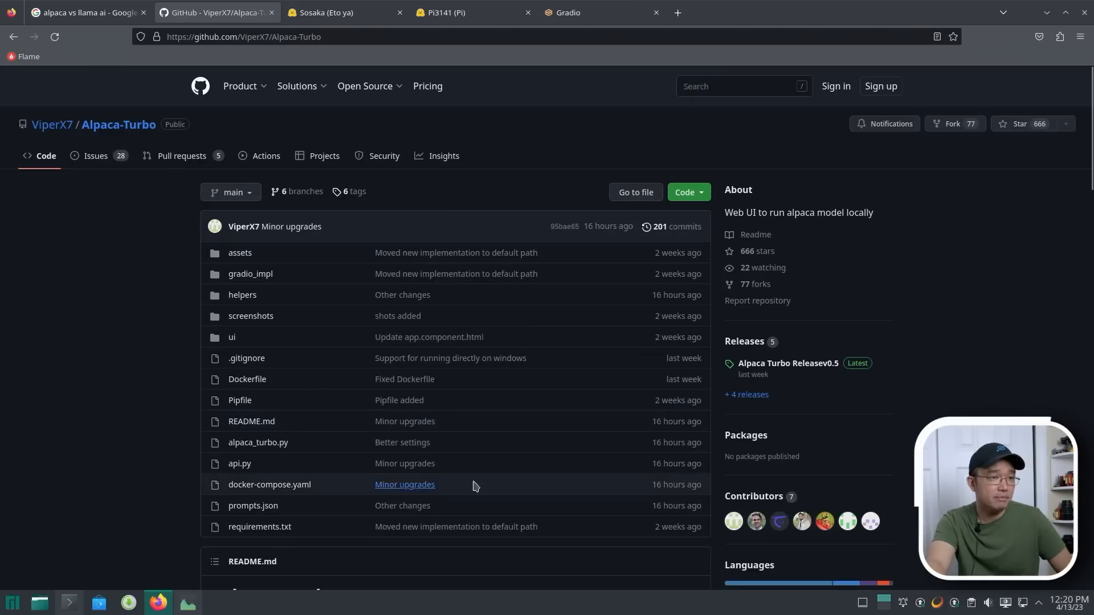
{"action": "mouse_move", "coordinate": [773, 363]}
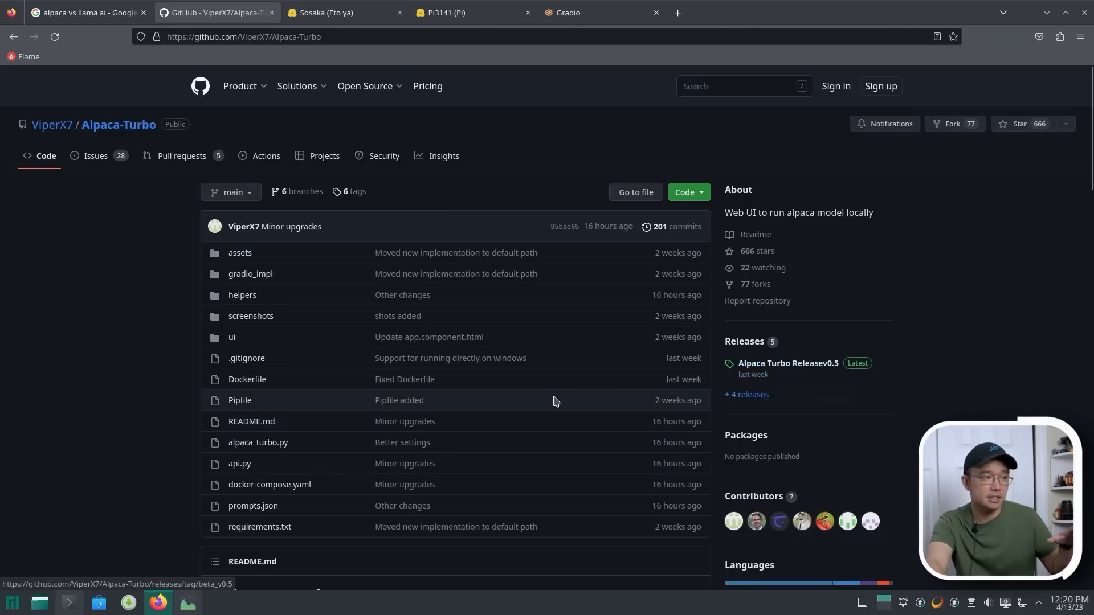
{"action": "scroll", "scroll_direction": "down", "scroll_amount": 3}
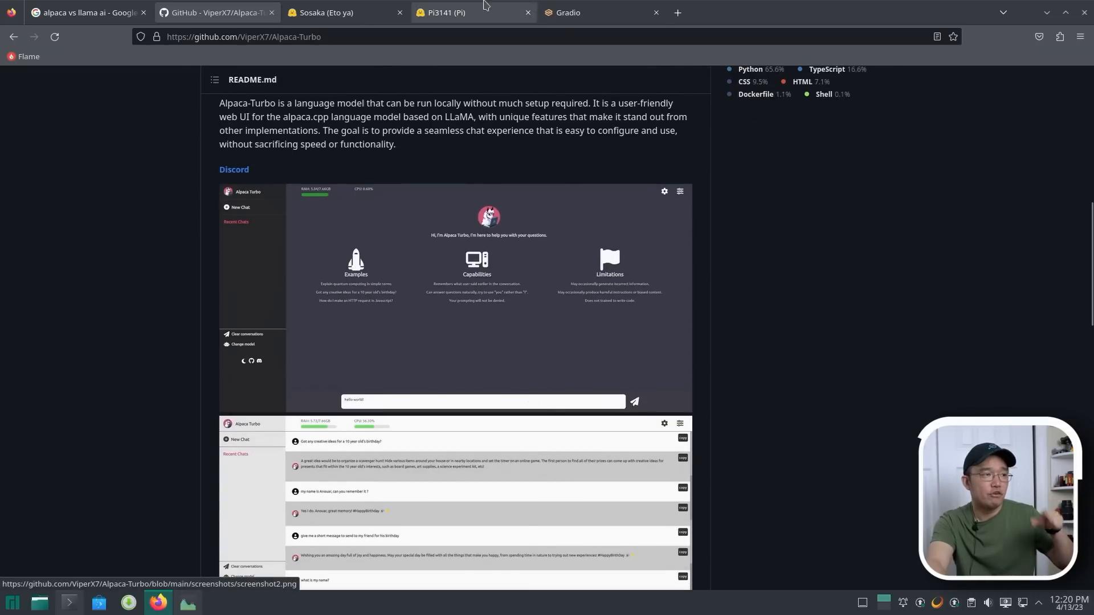
{"action": "left_click", "coordinate": [600, 12]}
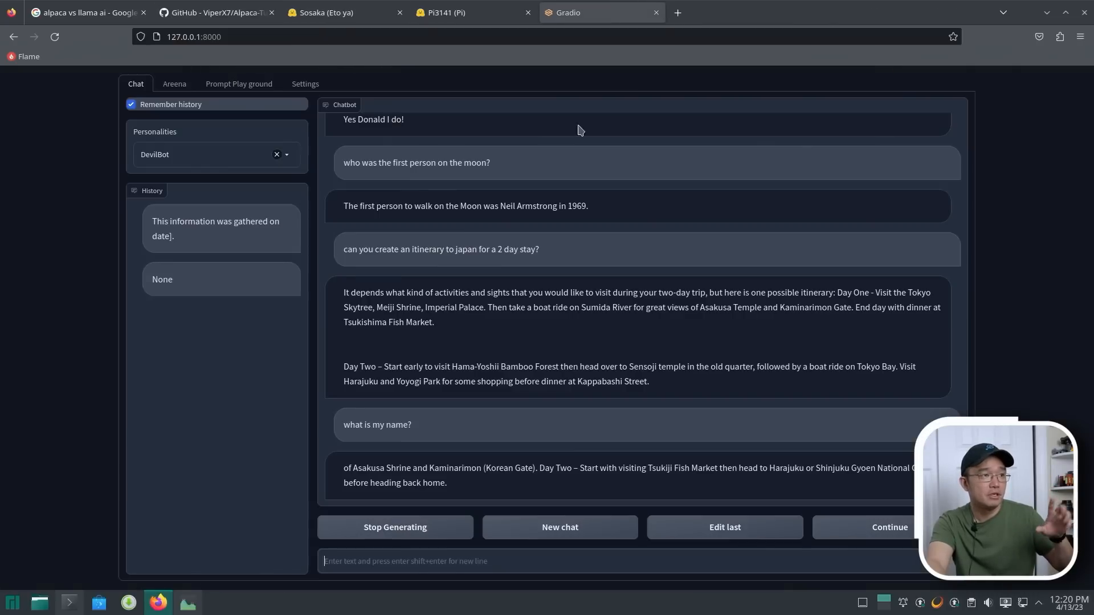
- Scroll through the repository README and open the Alpaca Turbo Releasev0.5 page
{"action": "left_click", "coordinate": [215, 13]}
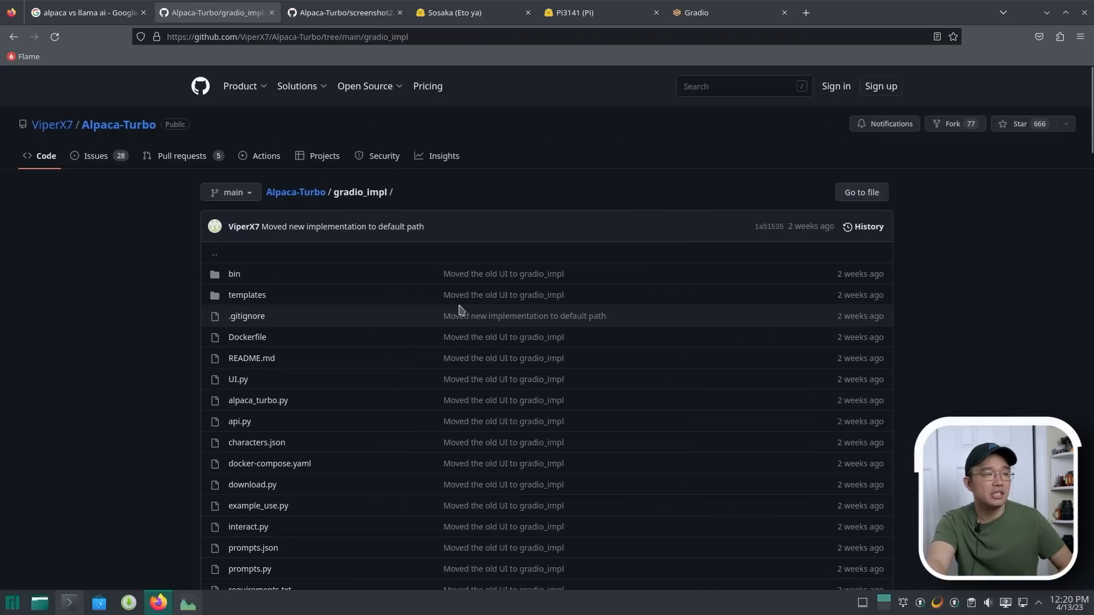
{"action": "scroll", "scroll_direction": "down", "scroll_amount": 3}
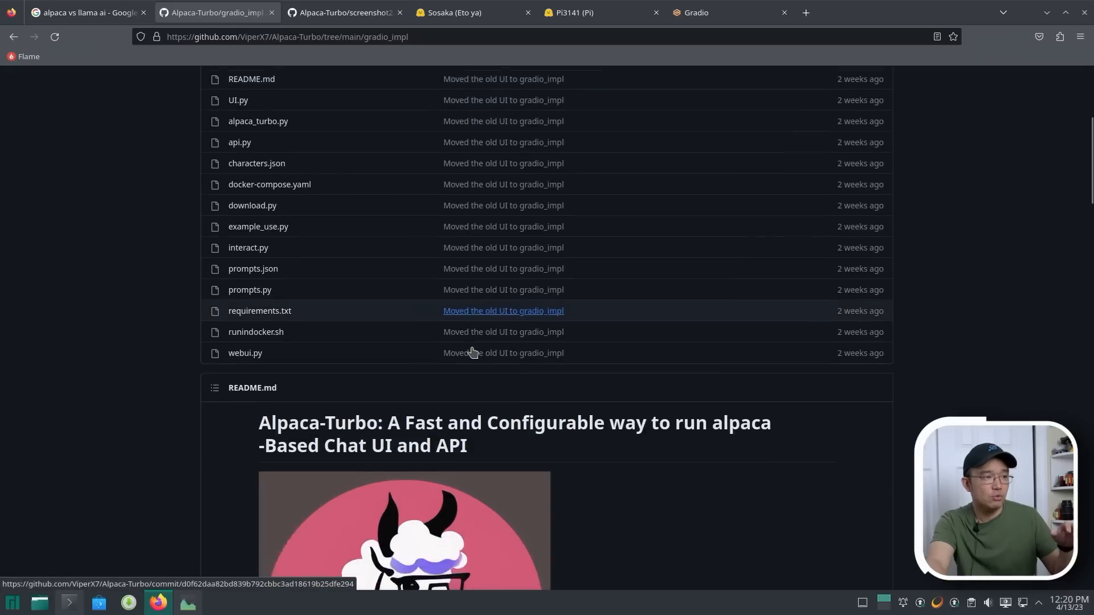
{"action": "scroll", "scroll_direction": "down", "scroll_amount": 3}
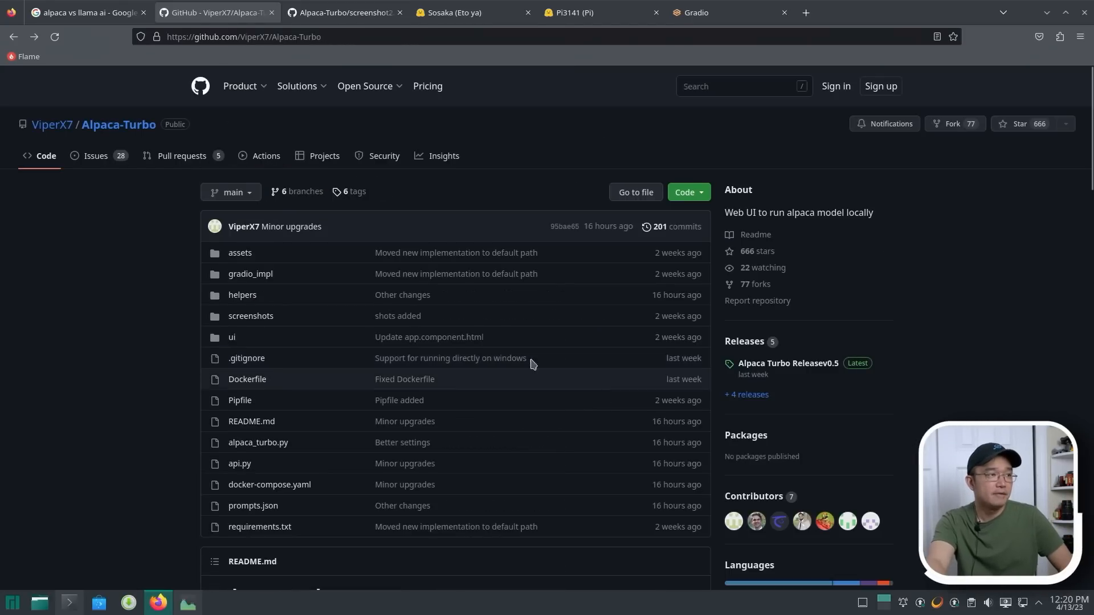
{"action": "scroll", "scroll_direction": "down", "scroll_amount": 3}
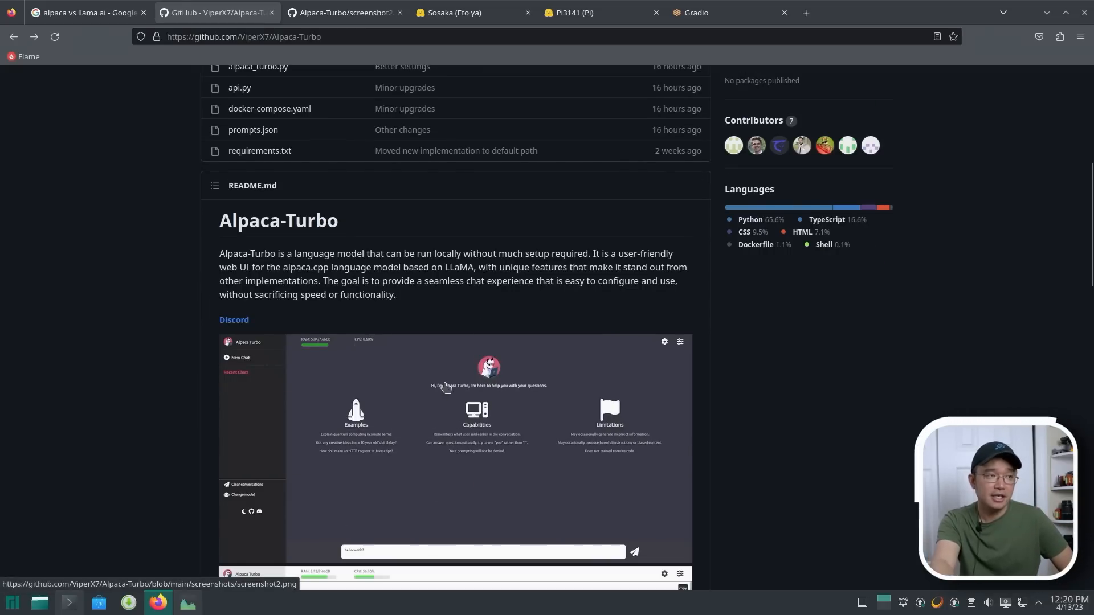
{"action": "mouse_move", "coordinate": [473, 435]}
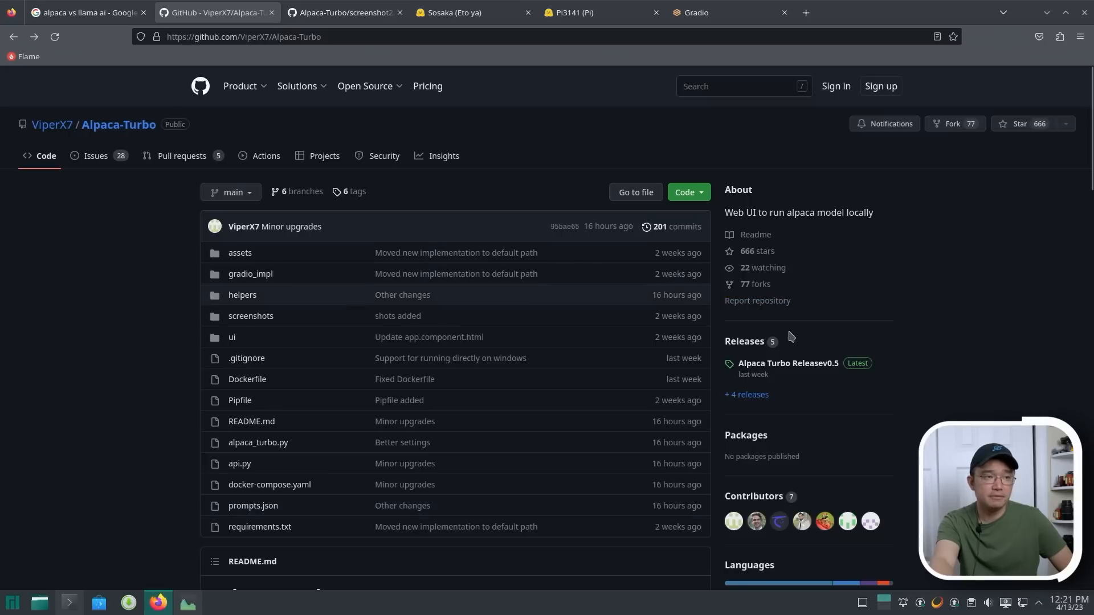
{"action": "left_click", "coordinate": [788, 363]}
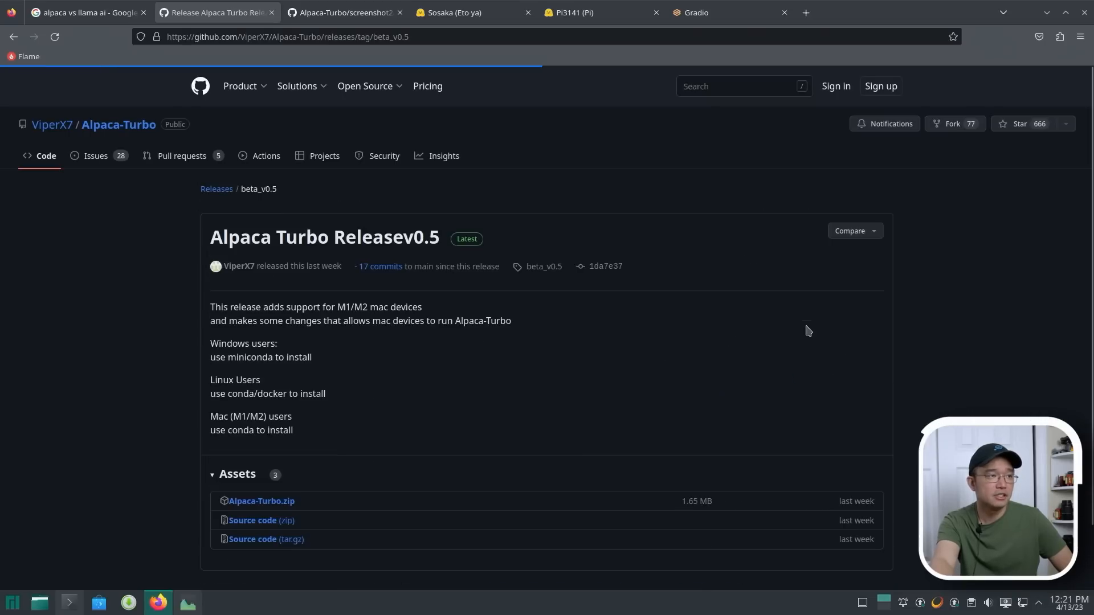
- Switch to Sosaka's Hugging Face profile of 7B 4-bit ggml models
{"action": "left_click", "coordinate": [261, 501]}
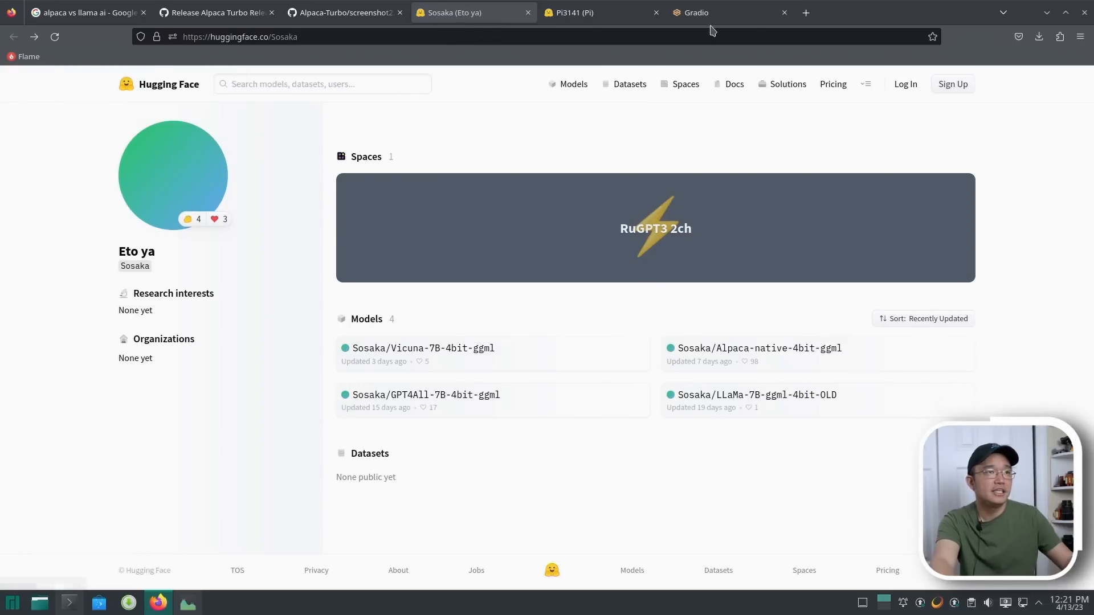
- Search Hugging Face models for 'sosaka', view Pi3141's alpaca ggml profile, then return to chat
{"action": "left_click", "coordinate": [933, 12]}
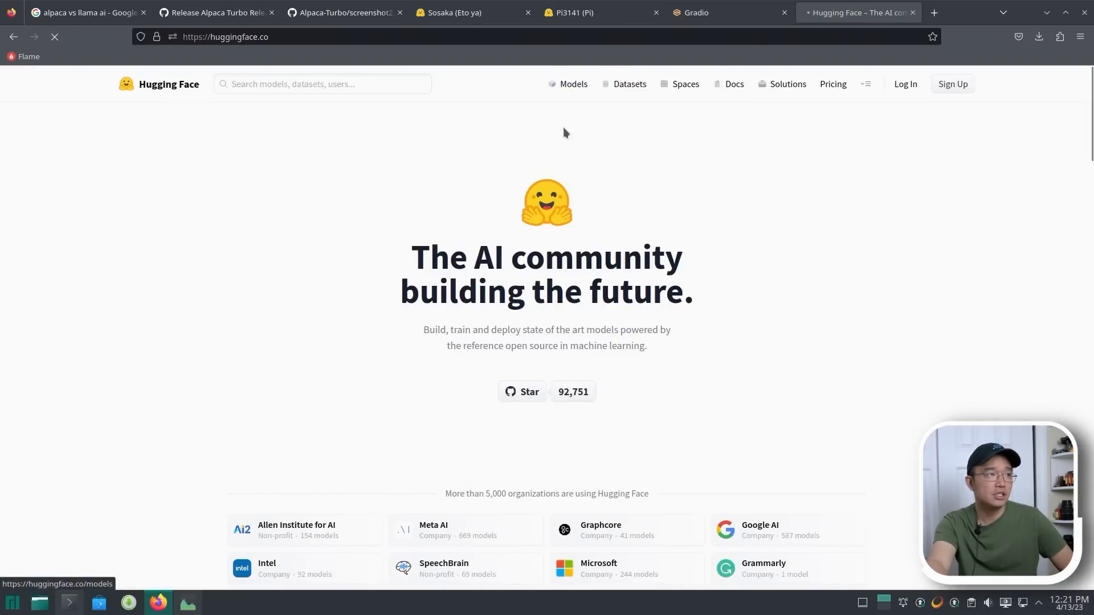
{"action": "left_click", "coordinate": [573, 84]}
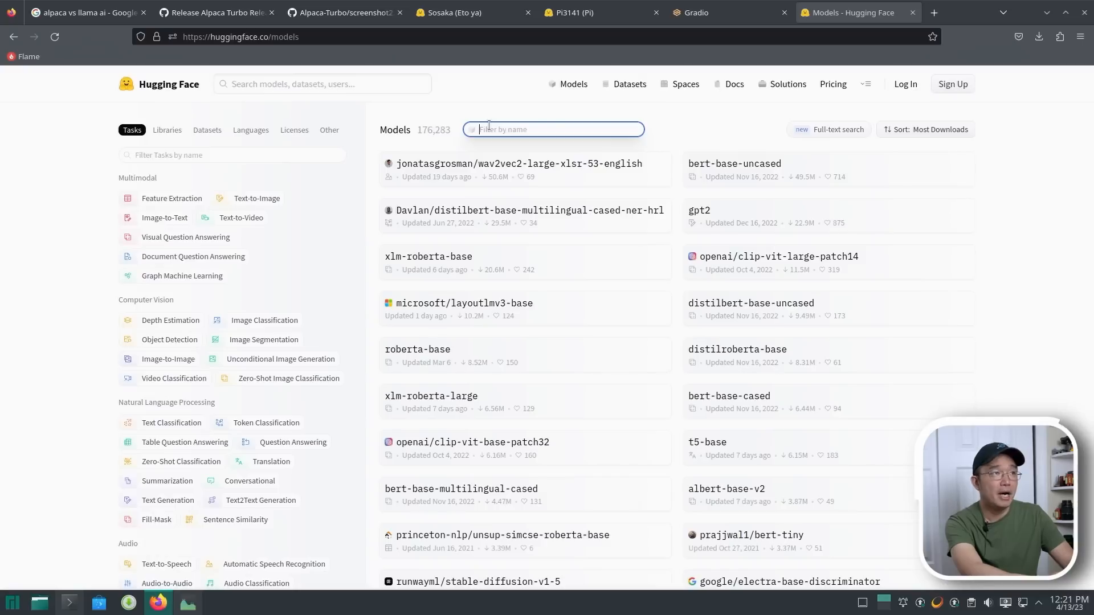
{"action": "type", "text": "sosaka"}
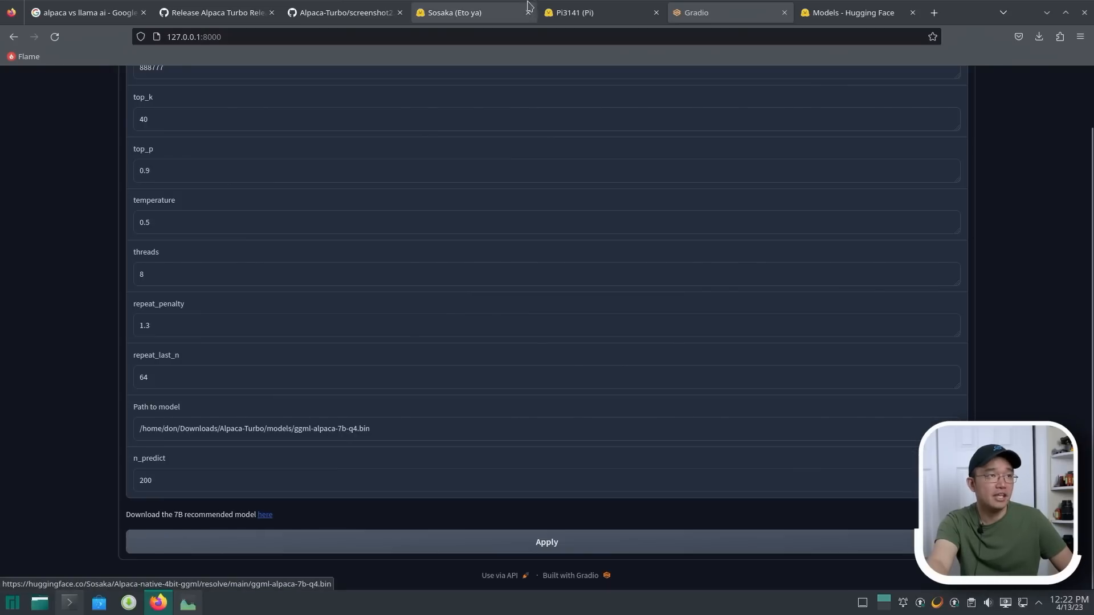
{"action": "left_click", "coordinate": [600, 12]}
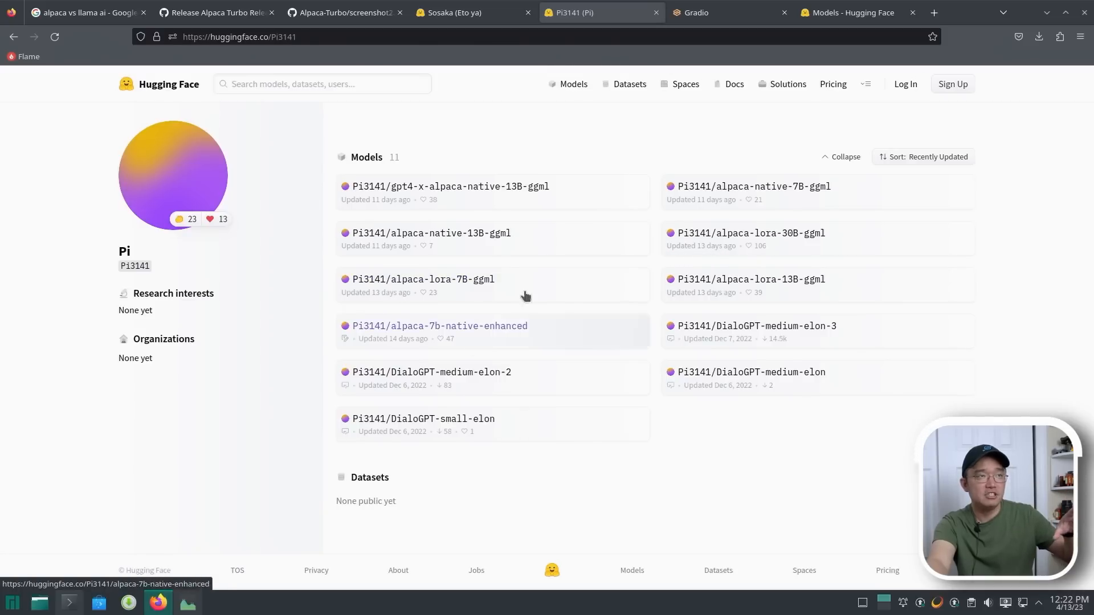
{"action": "left_click", "coordinate": [727, 12]}
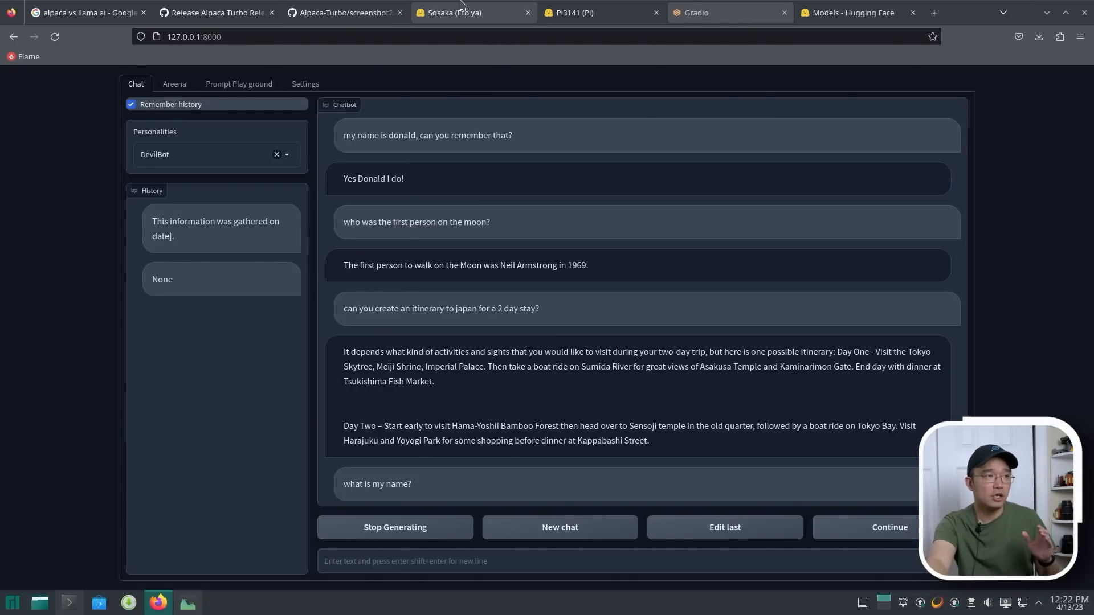
- Read GitHub issue #34 on models not loading, highlighting comment passages, then revisit the ggml profile
{"action": "left_click", "coordinate": [217, 12]}
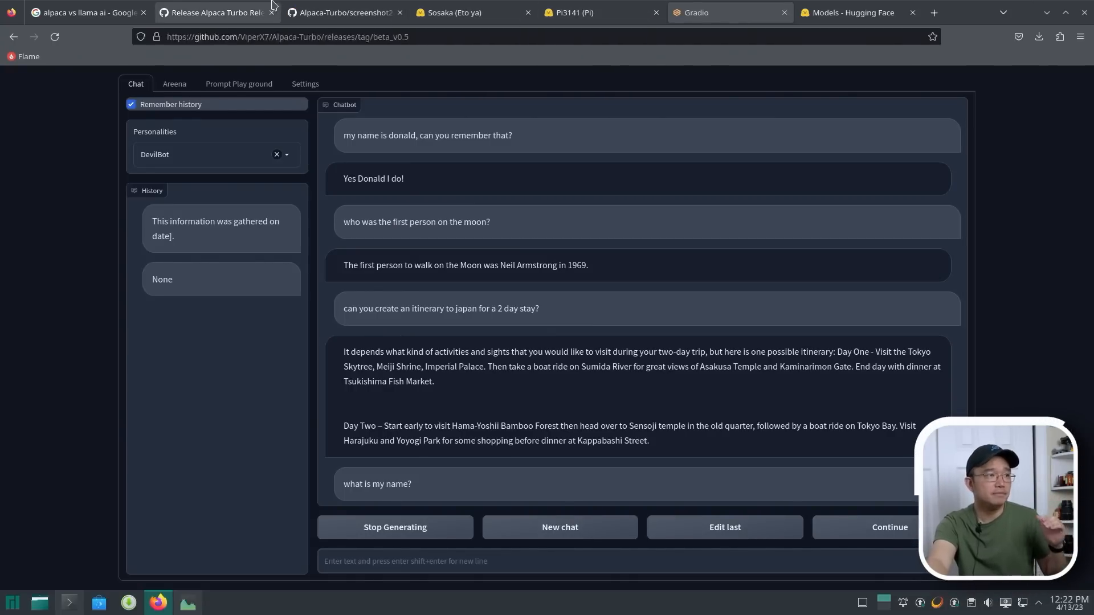
{"action": "left_click", "coordinate": [213, 12]}
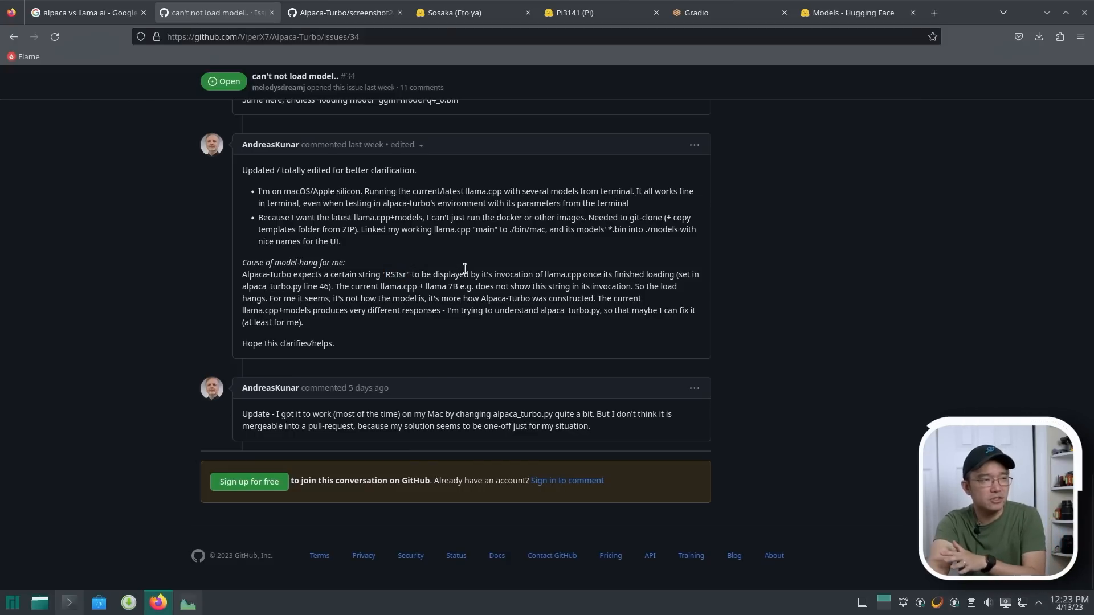
{"action": "mouse_move", "coordinate": [472, 328]}
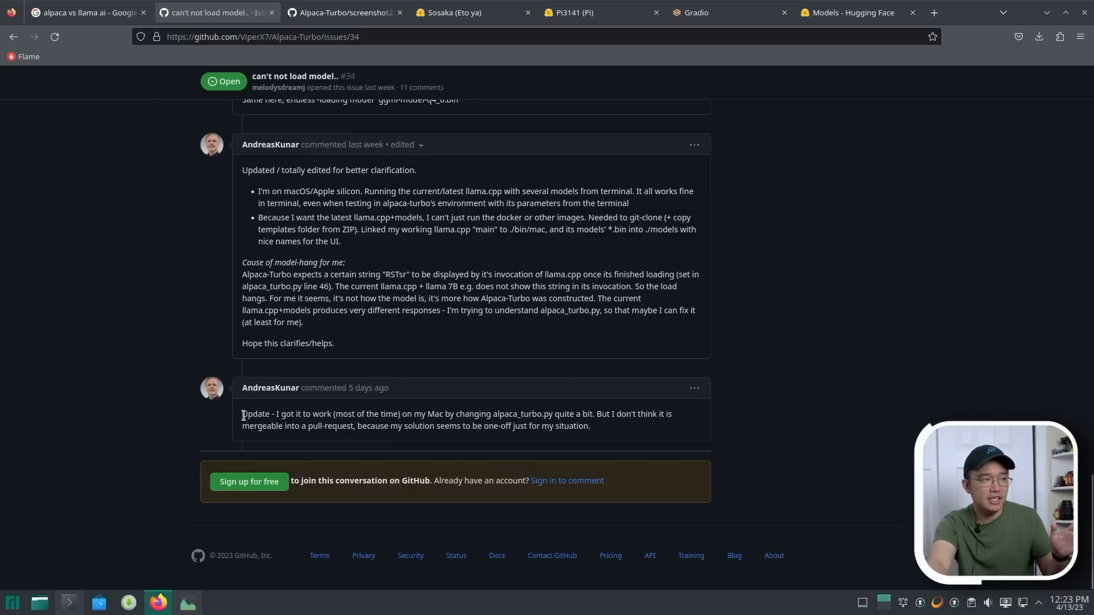
{"action": "left_click_drag", "start_coordinate": [243, 413], "coordinate": [382, 413]}
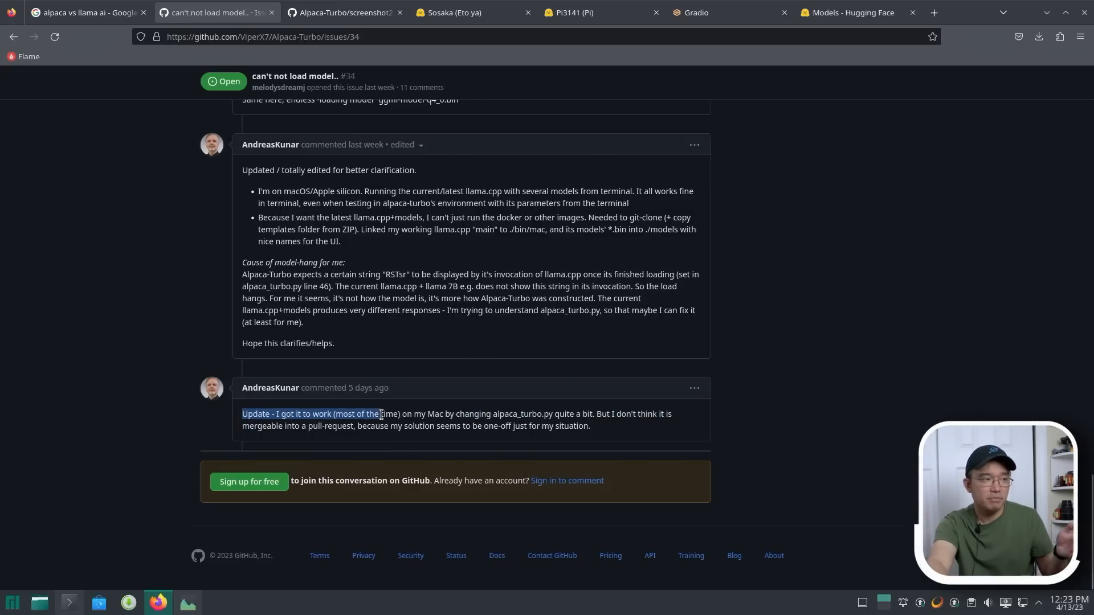
{"action": "mouse_move", "coordinate": [424, 408]}
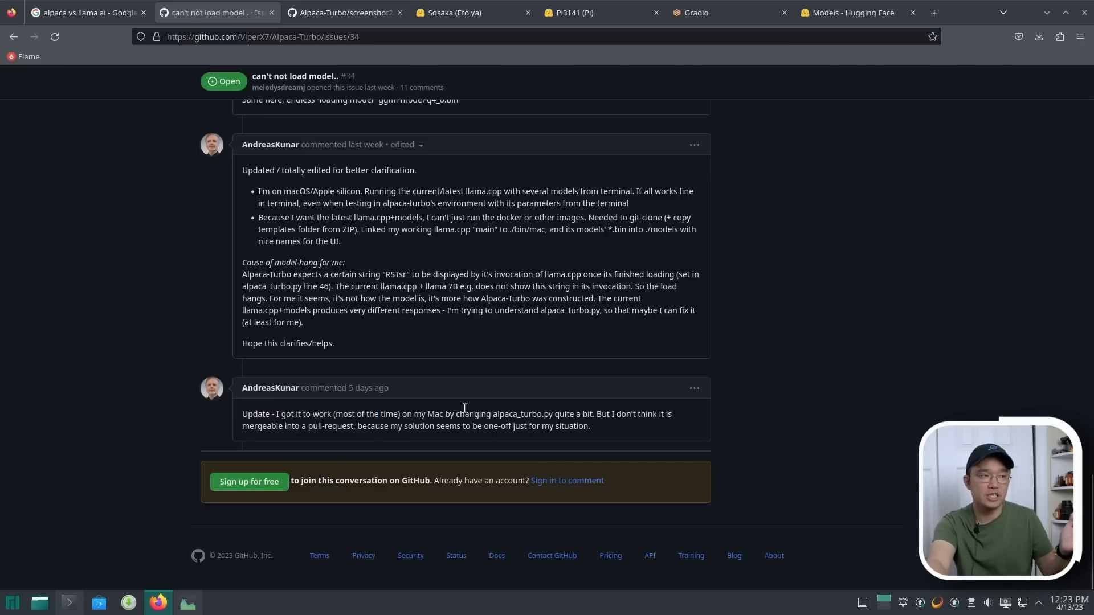
{"action": "left_click", "coordinate": [573, 13]}
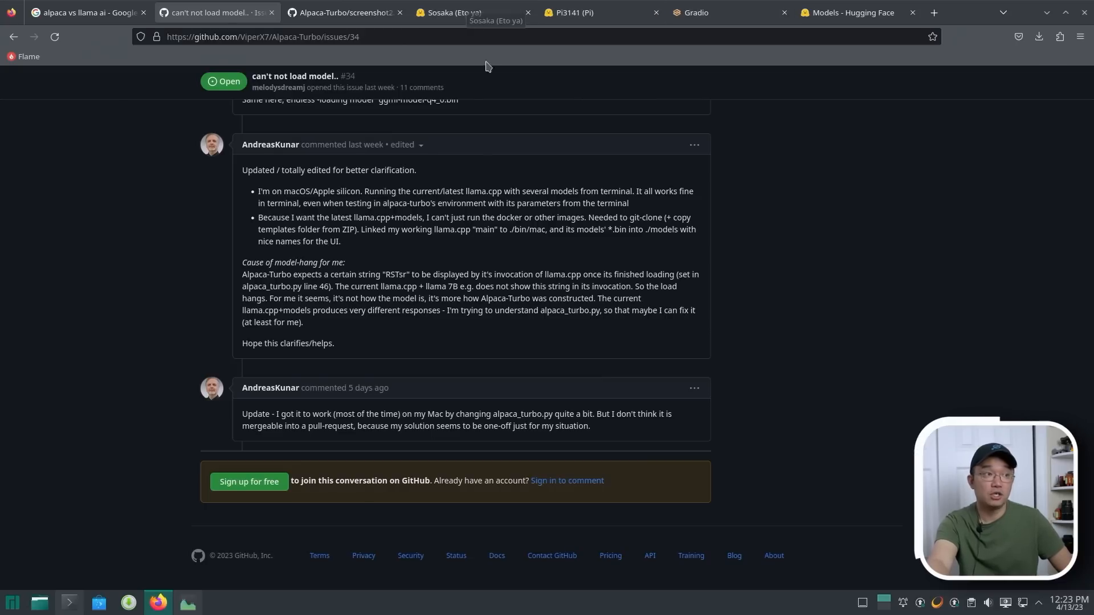
{"action": "double_click", "coordinate": [394, 274]}
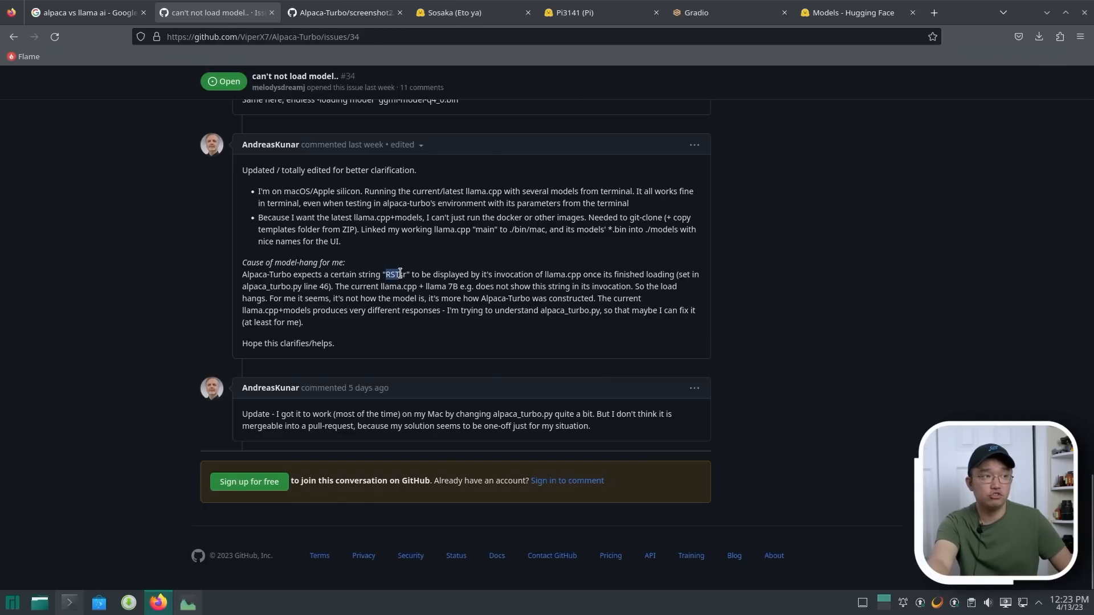
{"action": "left_click", "coordinate": [450, 13]}
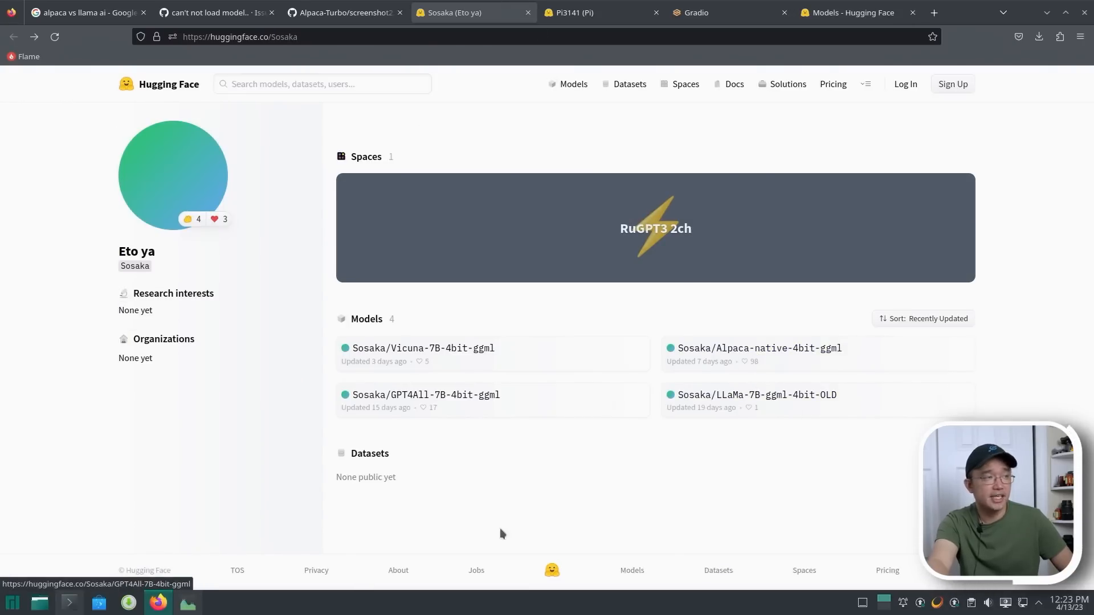
{"action": "left_click", "coordinate": [217, 12]}
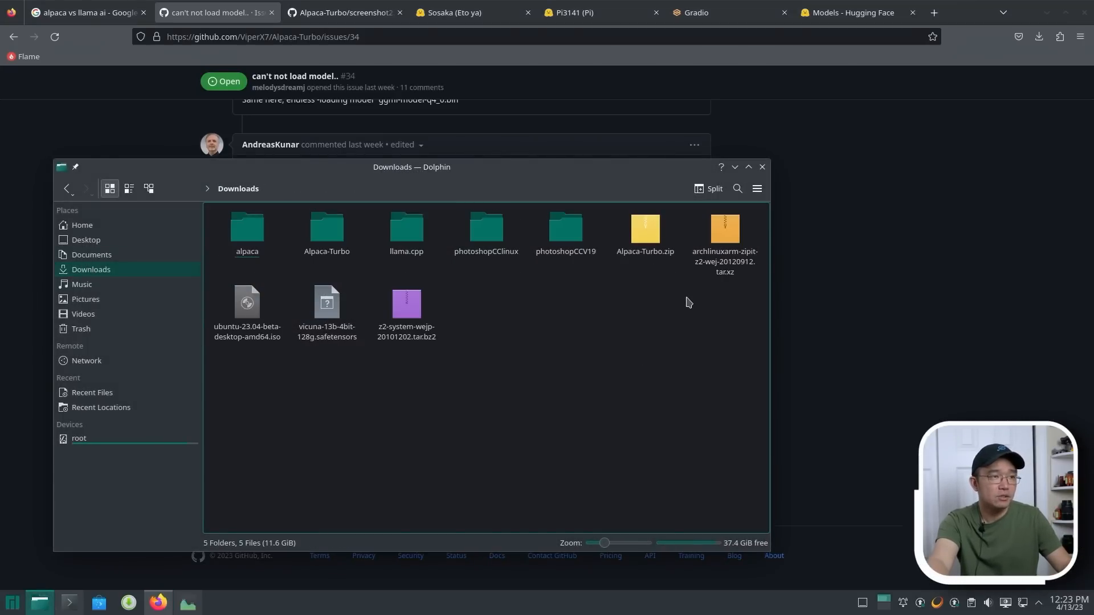
- Create a new folder named alpaca-t in Downloads
{"action": "left_click", "coordinate": [645, 230]}
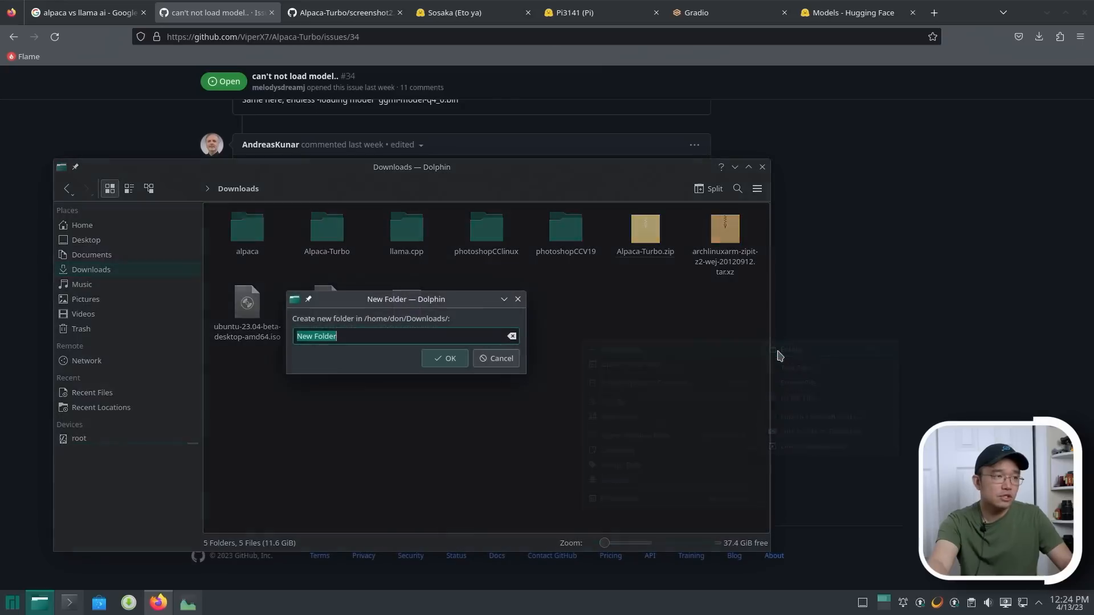
{"action": "type", "text": "alpa"}
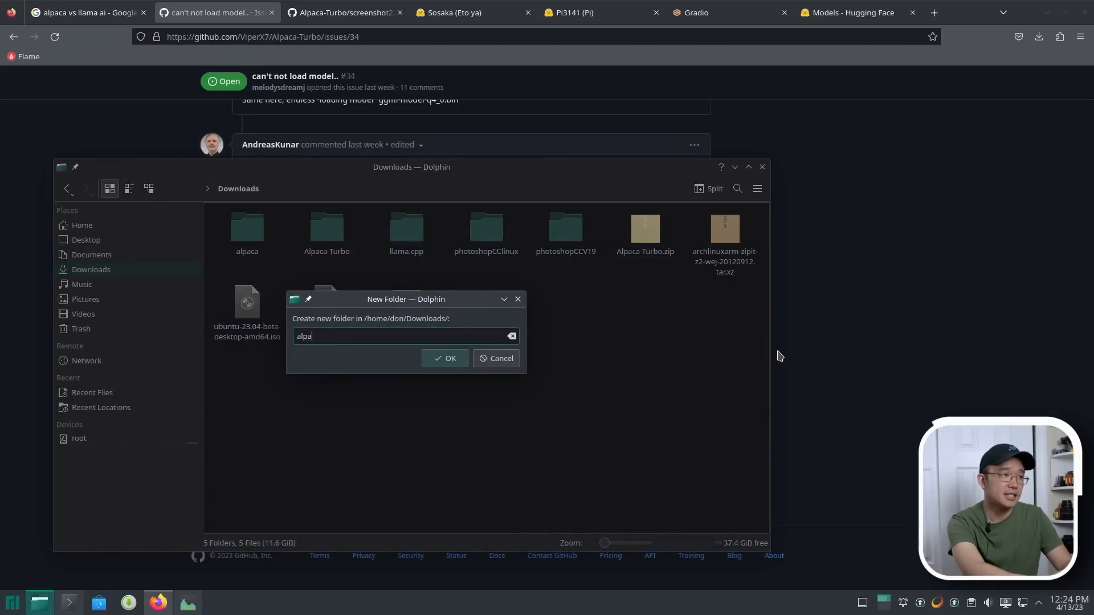
{"action": "left_click", "coordinate": [444, 358]}
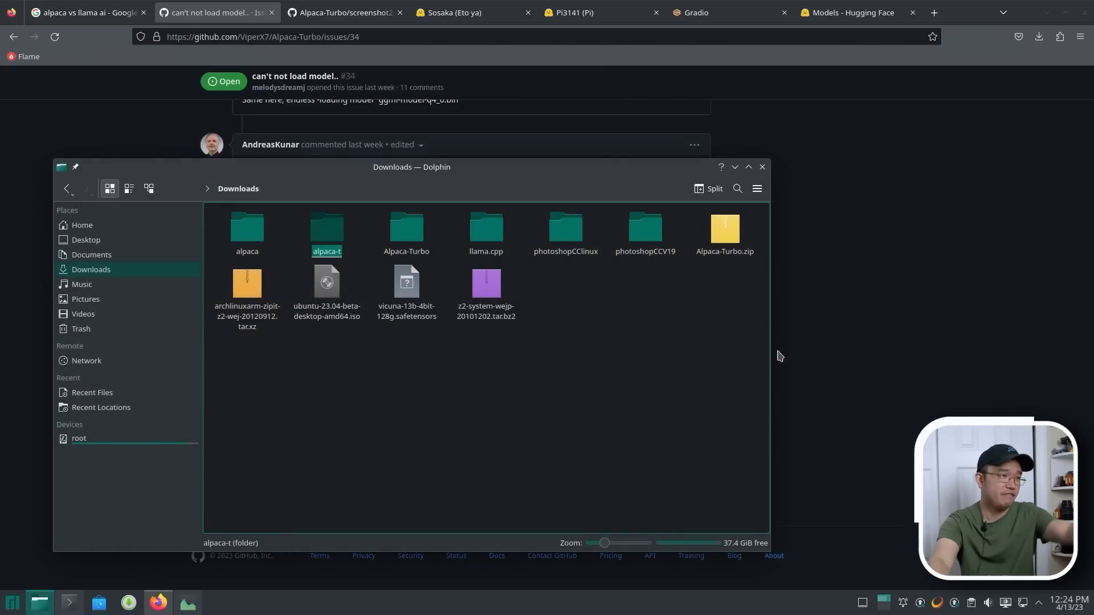
{"action": "mouse_move", "coordinate": [787, 544]}
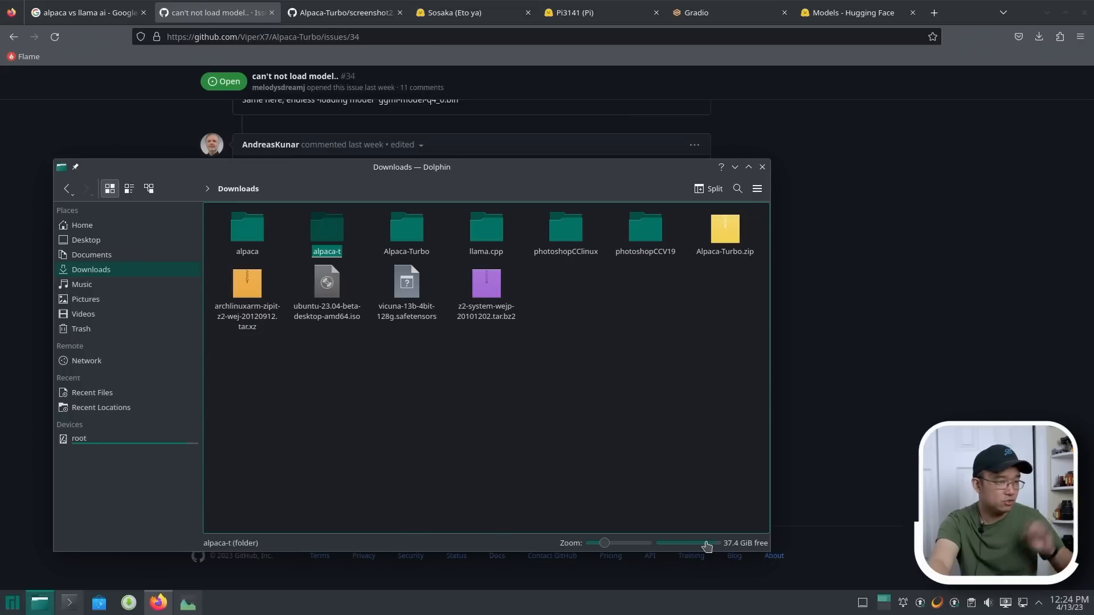
- Paste Alpaca-Turbo.zip into alpaca-t and extract it there
{"action": "right_click", "coordinate": [725, 230]}
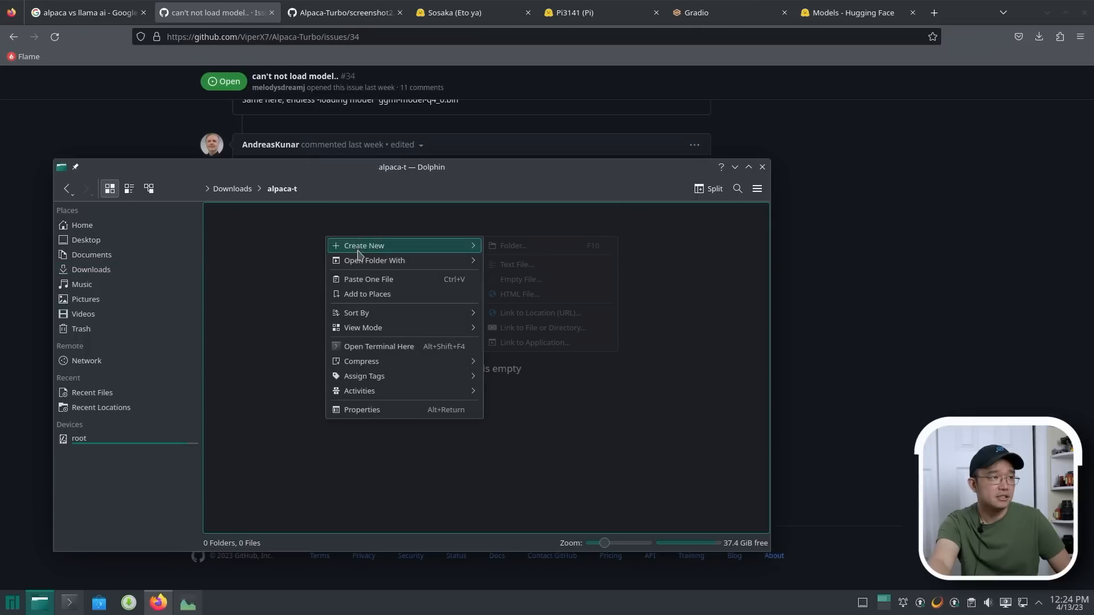
{"action": "right_click", "coordinate": [241, 226]}
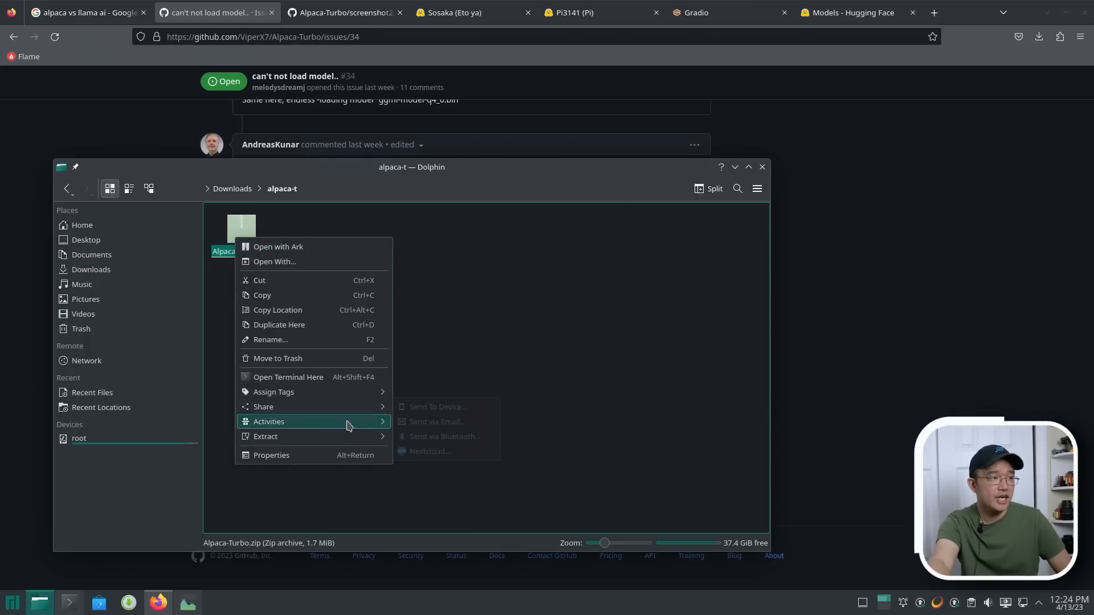
{"action": "left_click", "coordinate": [389, 304]}
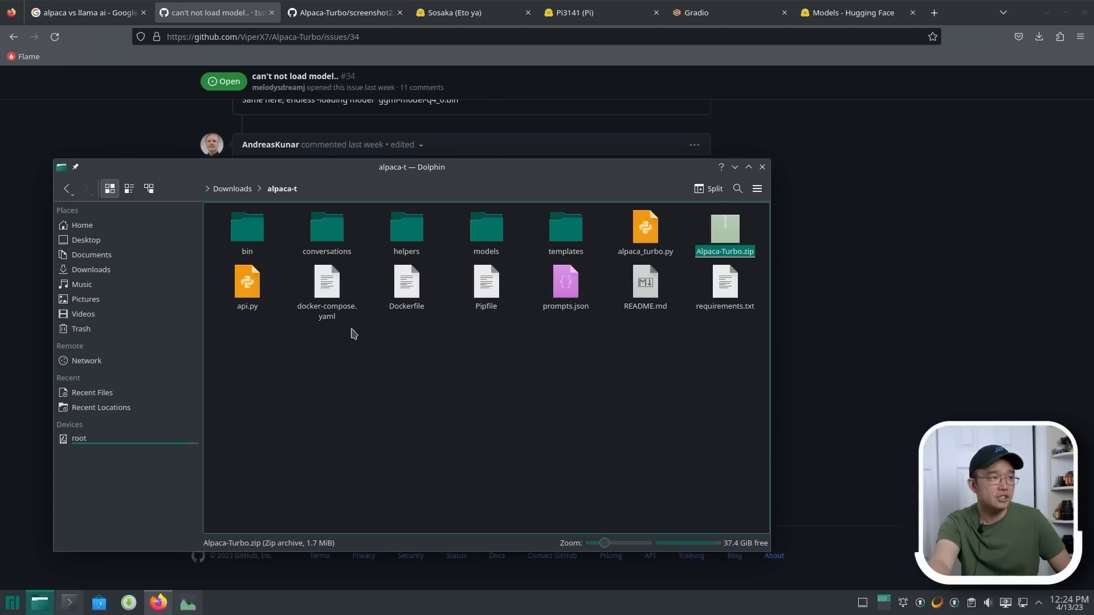
- Select docker-compose.yaml and open a Konsole terminal in the alpaca-t folder
{"action": "left_click", "coordinate": [326, 287]}
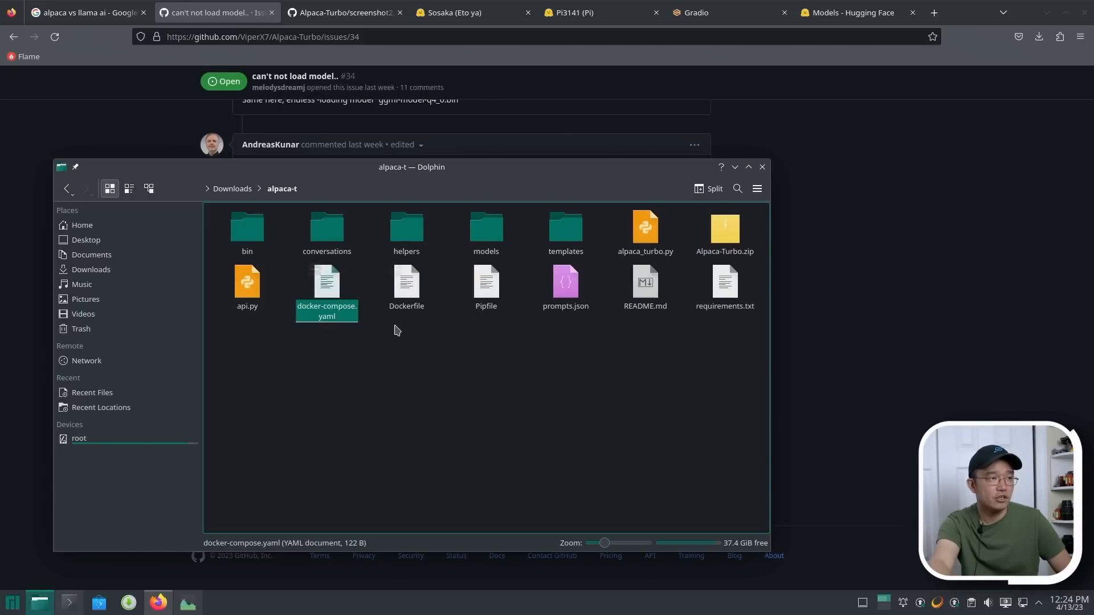
{"action": "right_click", "coordinate": [396, 331]}
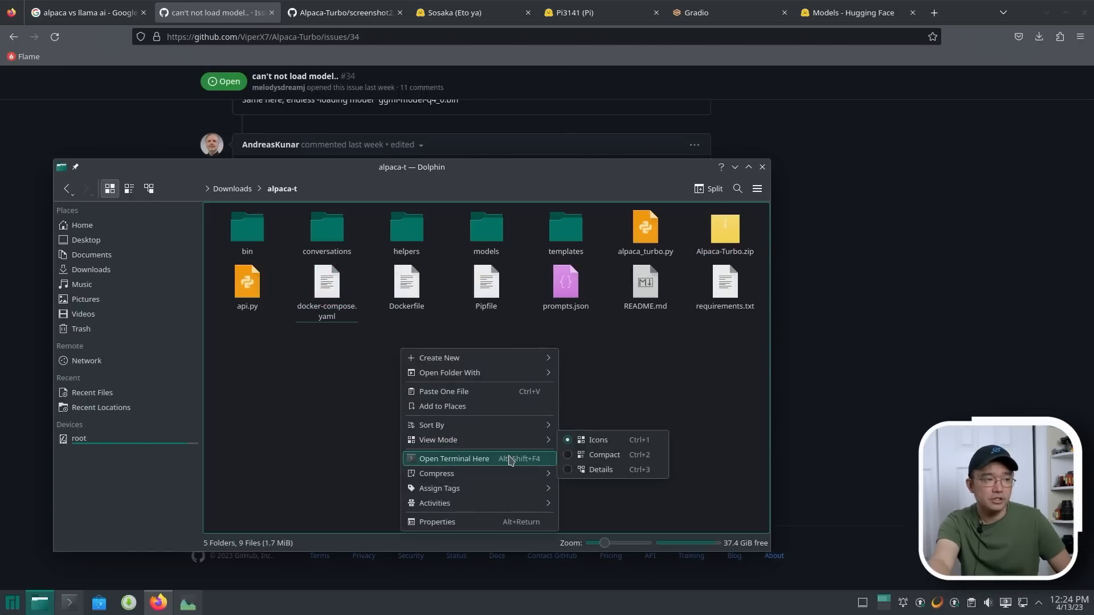
{"action": "left_click", "coordinate": [454, 459]}
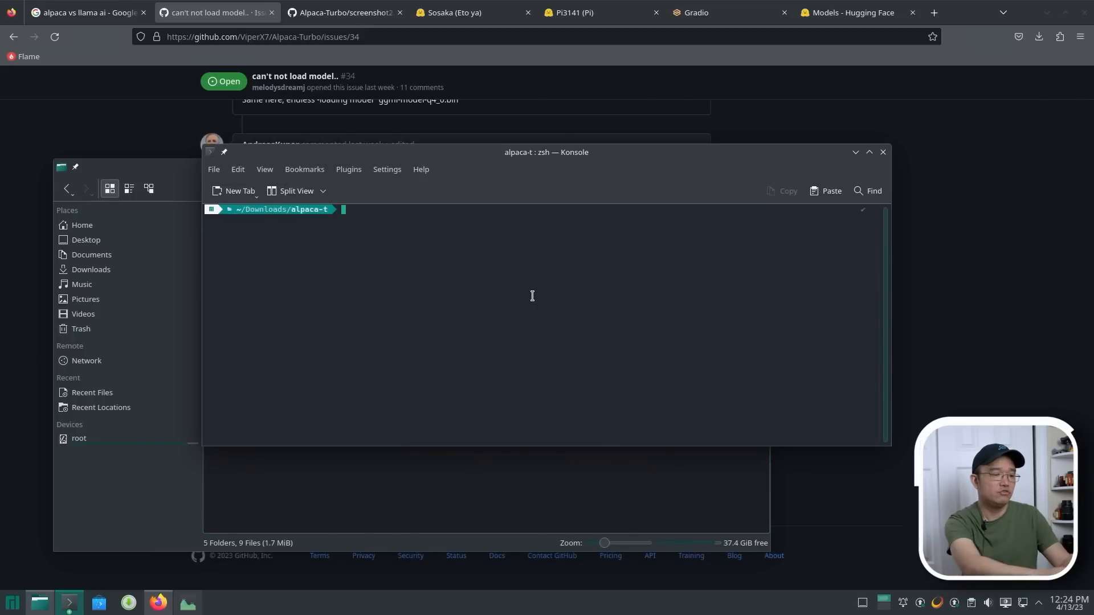
- Enter docker-compose up at the alpaca-t prompt without running it
{"action": "type", "text": "docker-compose up"}
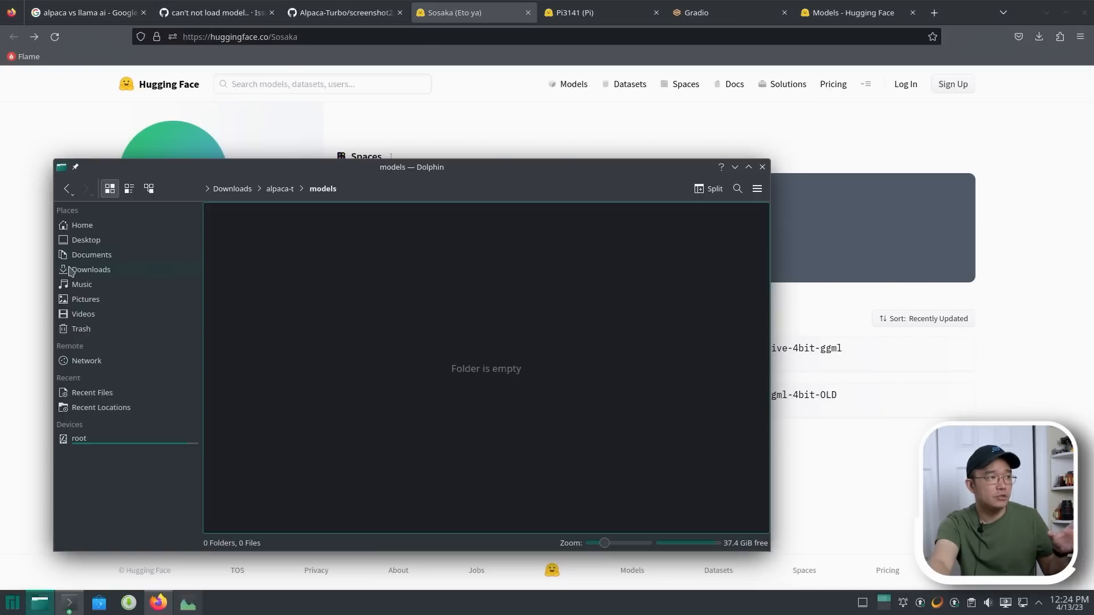
- Copy ggml-alpaca-7b-q4.bin from alpaca/models into alpaca-t/models
{"action": "left_click", "coordinate": [279, 189]}
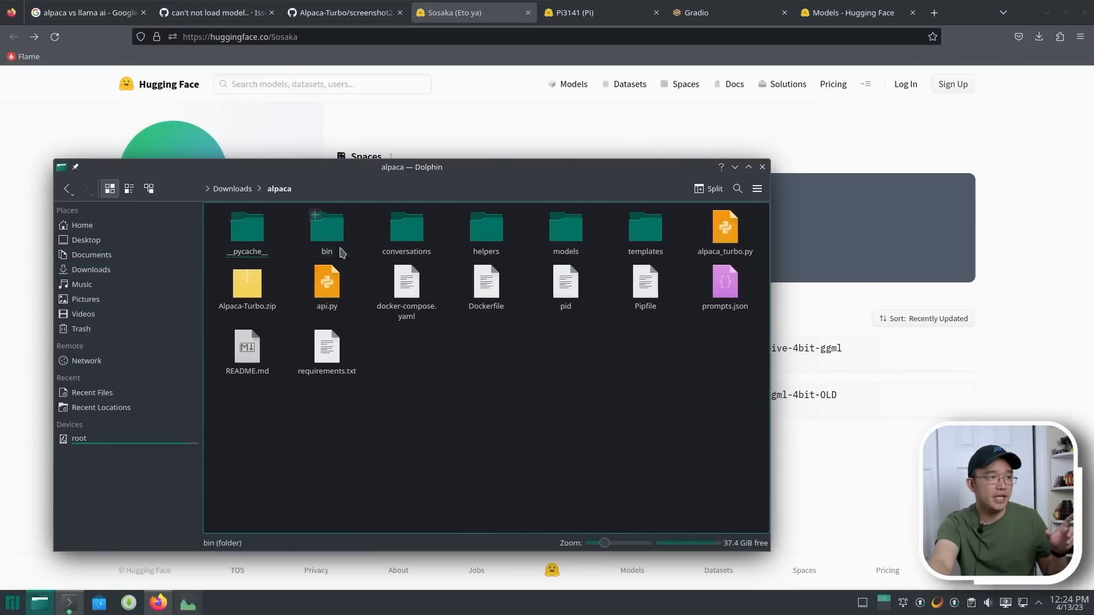
{"action": "double_click", "coordinate": [566, 228]}
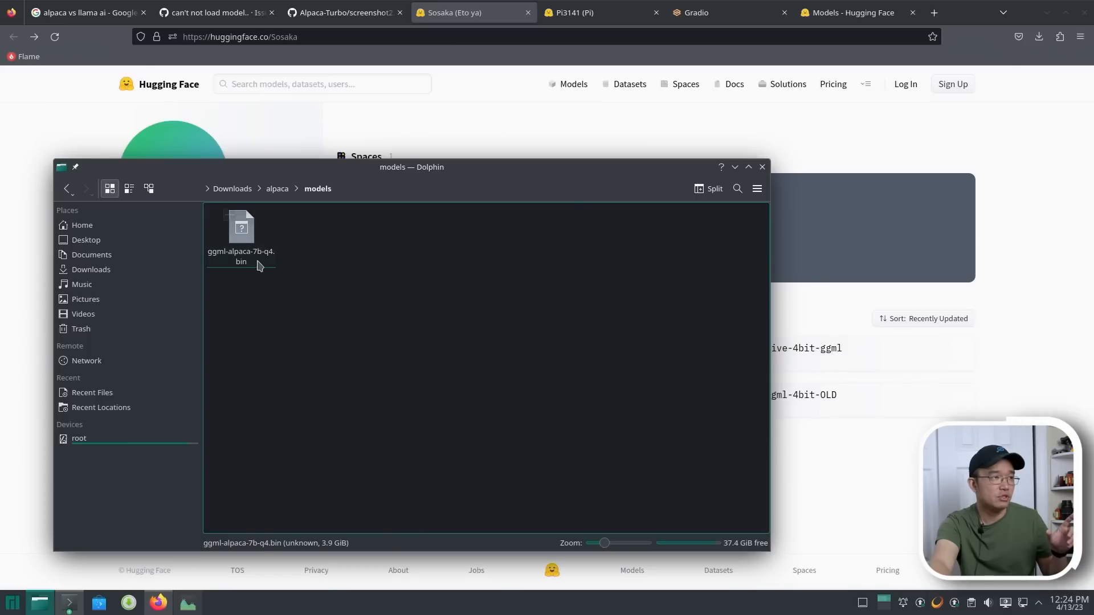
{"action": "right_click", "coordinate": [241, 226]}
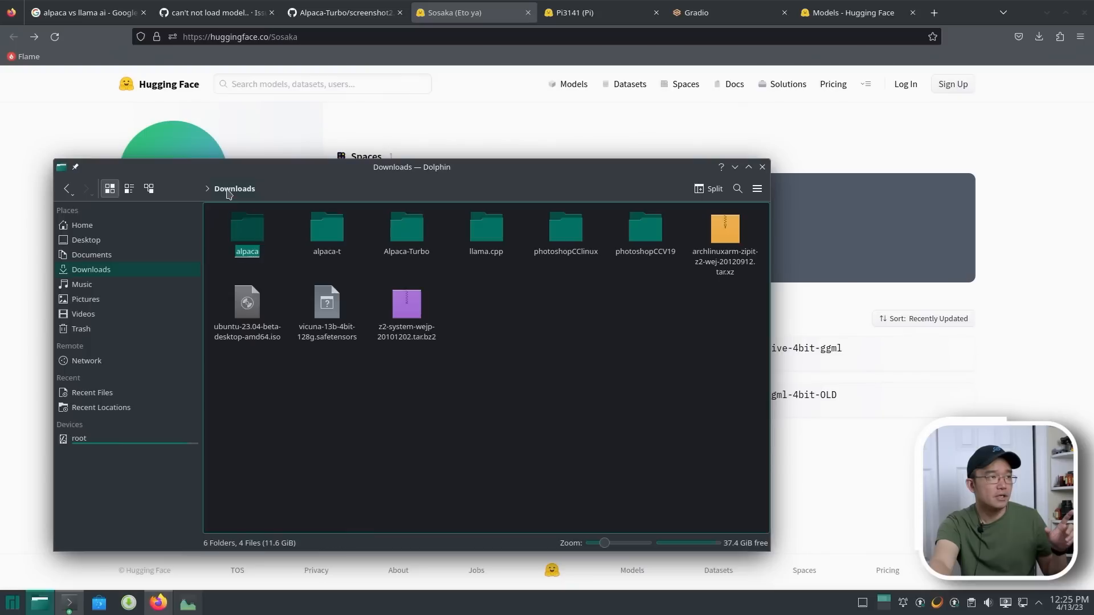
{"action": "double_click", "coordinate": [327, 227]}
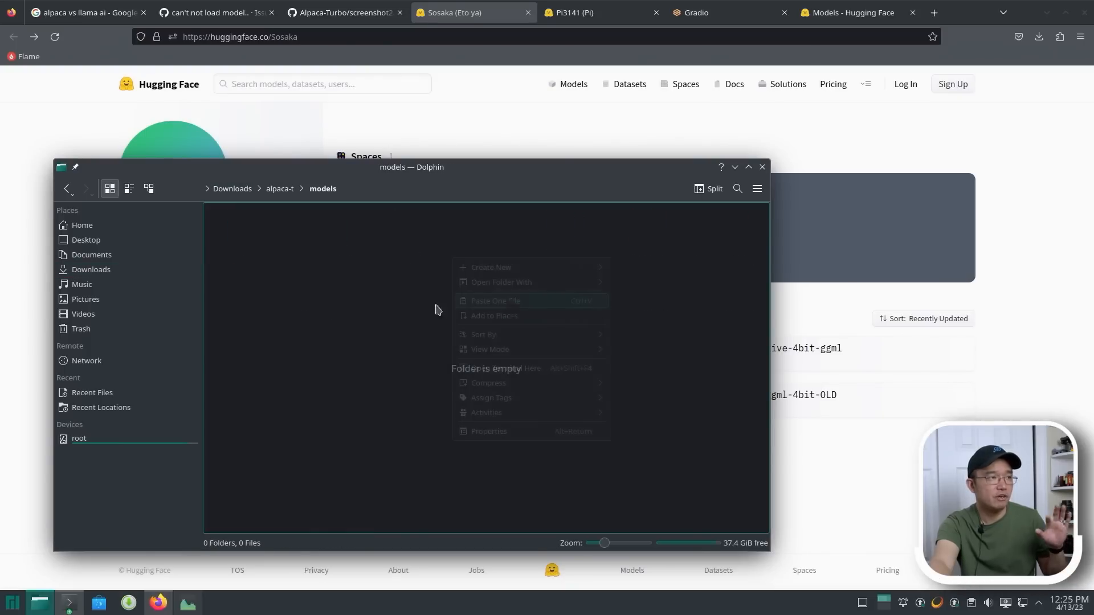
{"action": "left_click", "coordinate": [495, 301]}
{"action": "type", "text": "docker-compose up"}
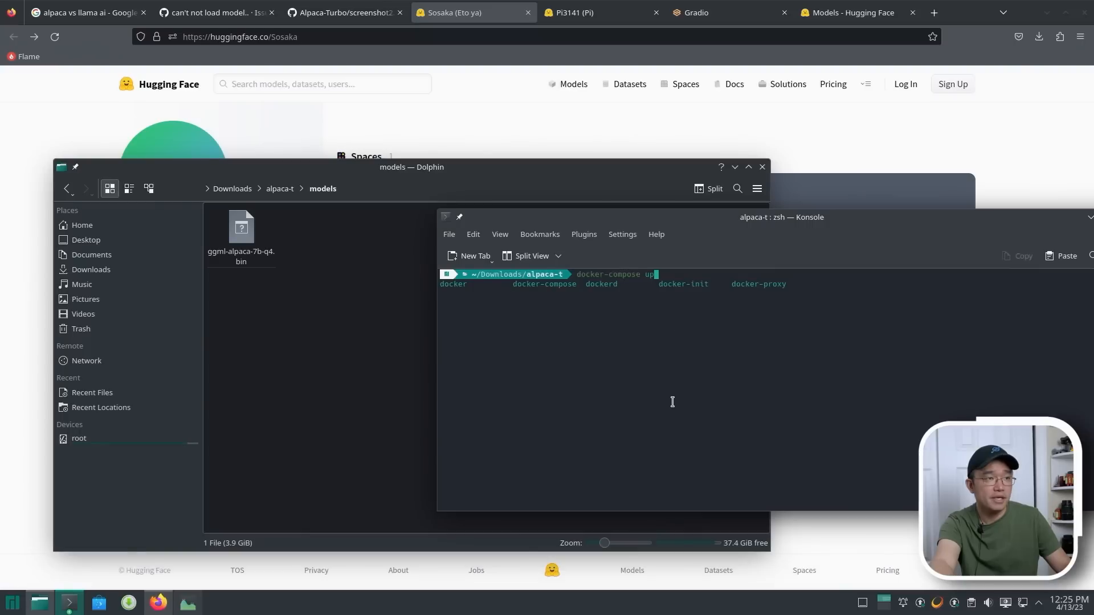
{"action": "mouse_move", "coordinate": [672, 274]}
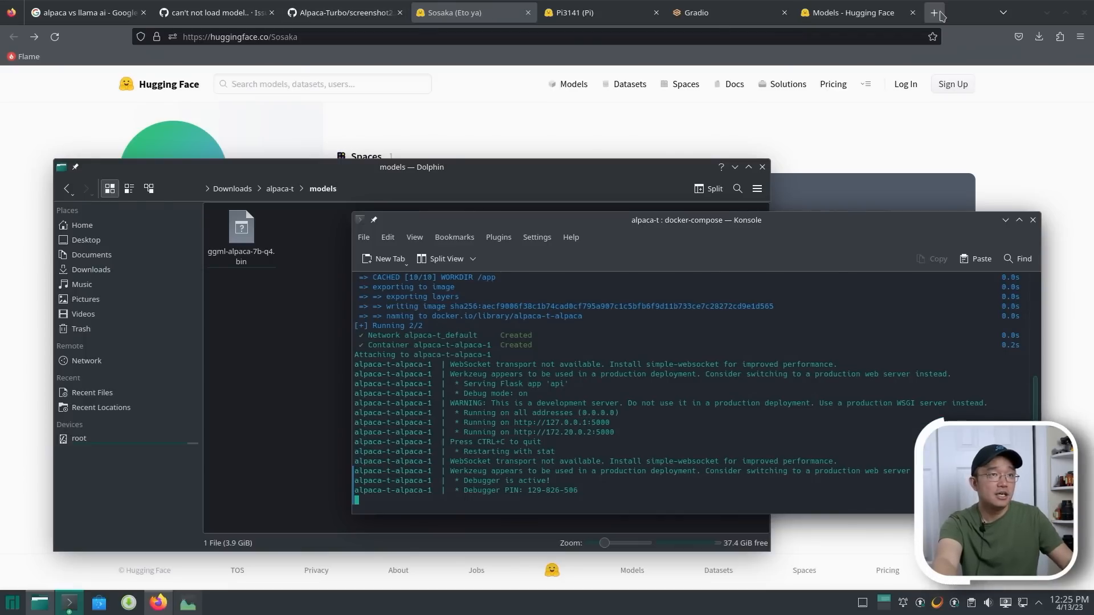
- Let the alpaca-t container start serving on port 5000, then open a new browser tab
{"action": "left_click", "coordinate": [933, 12]}
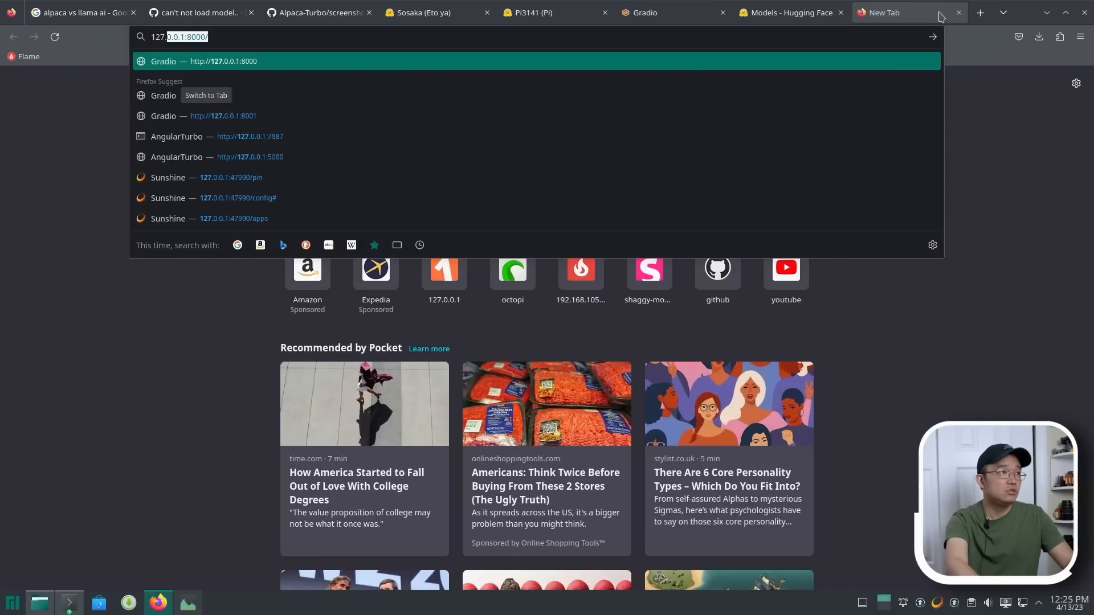
- Load 127.0.0.1:5000 and dismiss the ggml-alpaca-7b-q4.bin model-loaded popup
{"action": "key", "text": "Backspace"}
{"action": "type", "text": "0.0.1:500"}
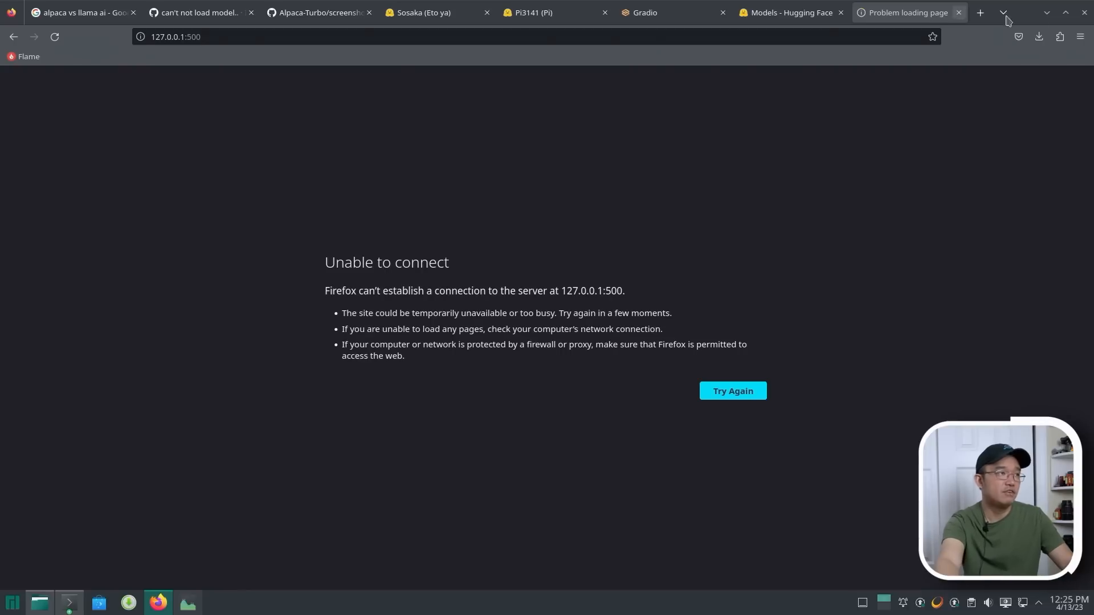
{"action": "left_click", "coordinate": [489, 36]}
{"action": "type", "text": "0"}
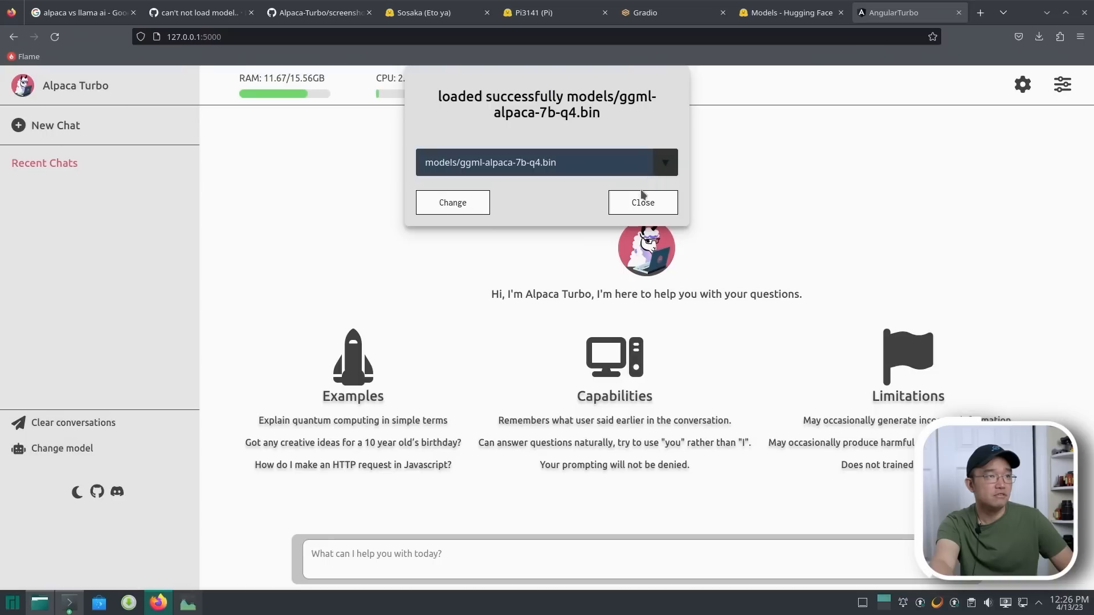
{"action": "left_click", "coordinate": [641, 202]}
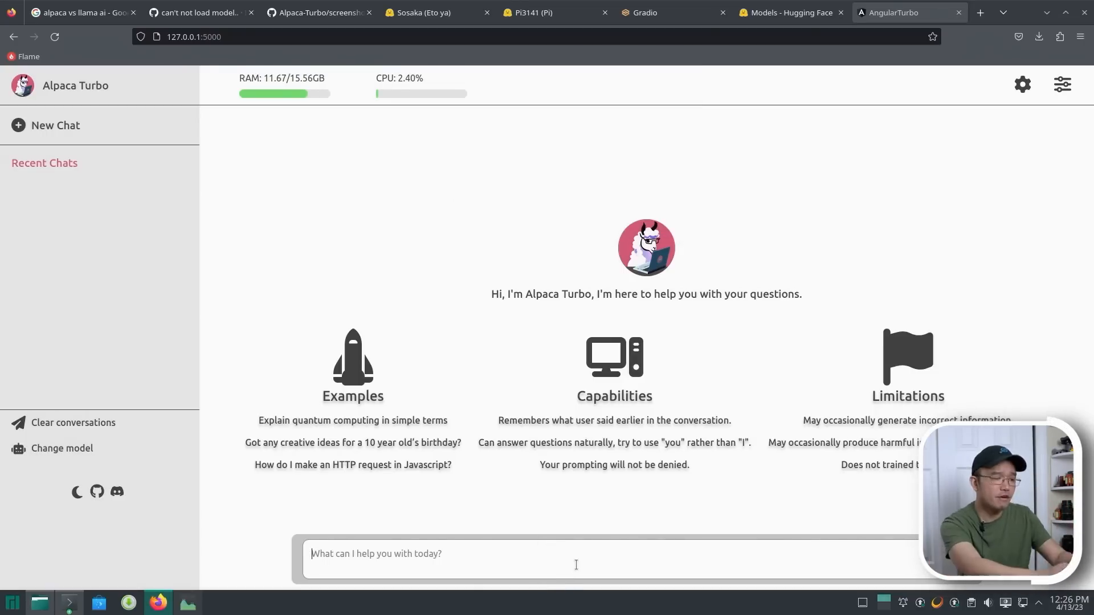
- Send a chat message asking the assistant to remember a name, then switch to Konsole
{"action": "type", "text": "my name is don, can you remember that?"}
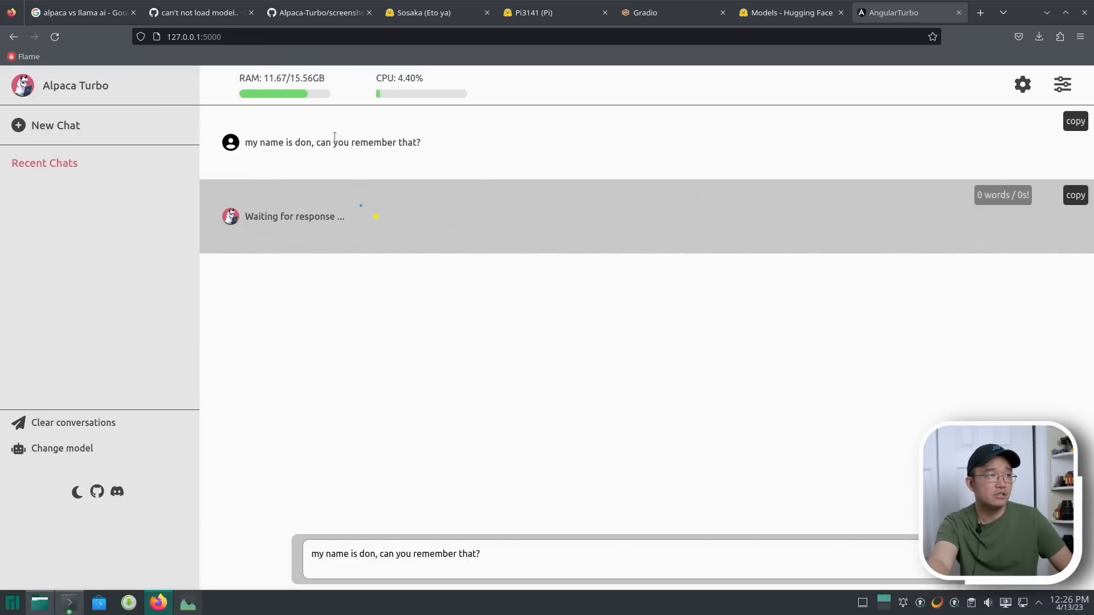
{"action": "mouse_move", "coordinate": [376, 221]}
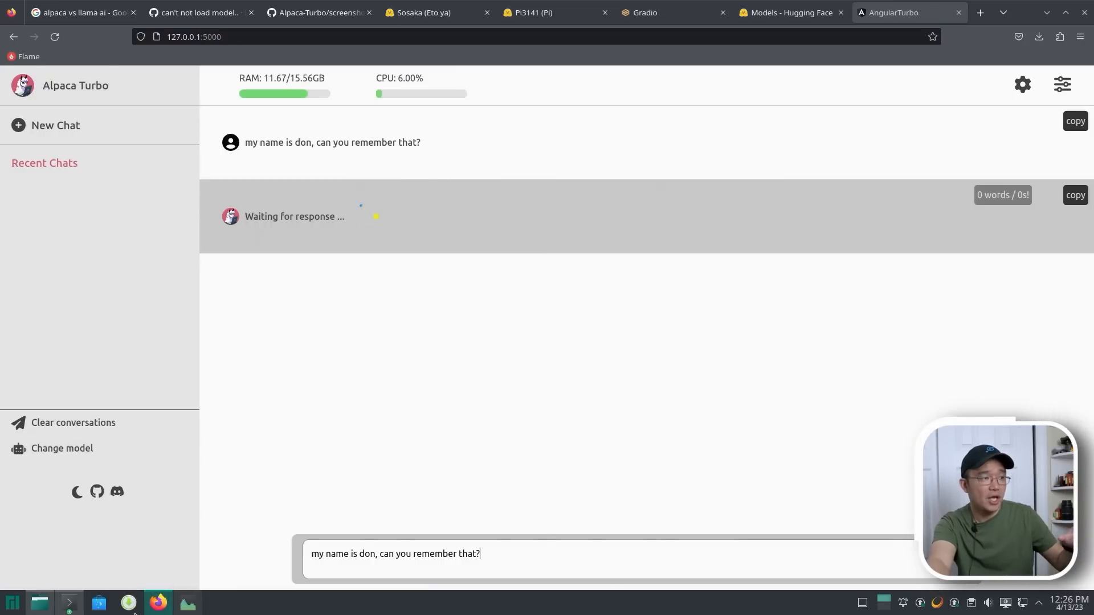
{"action": "left_click", "coordinate": [68, 603]}
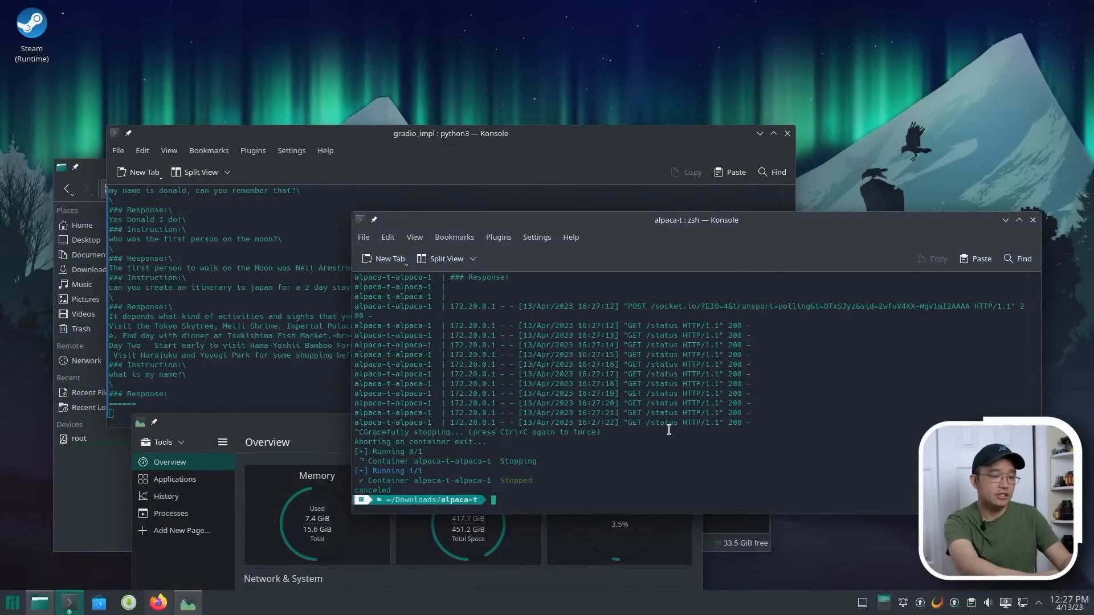
- Stop the container, then create and enter an empty temp folder in Downloads
{"action": "type", "text": "ls"}
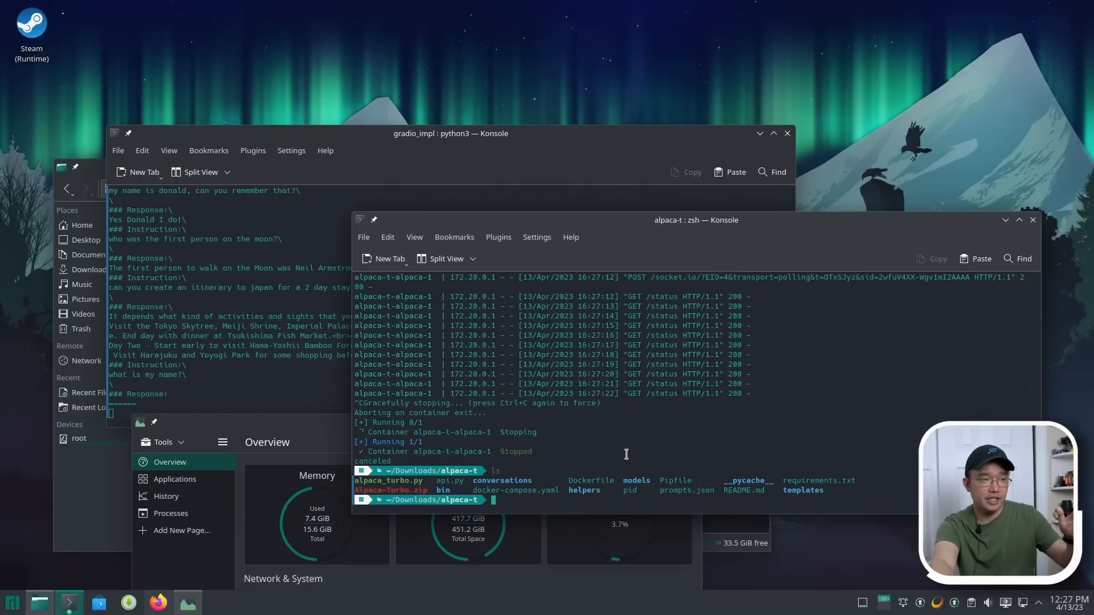
{"action": "type", "text": "cd gradio_impl"}
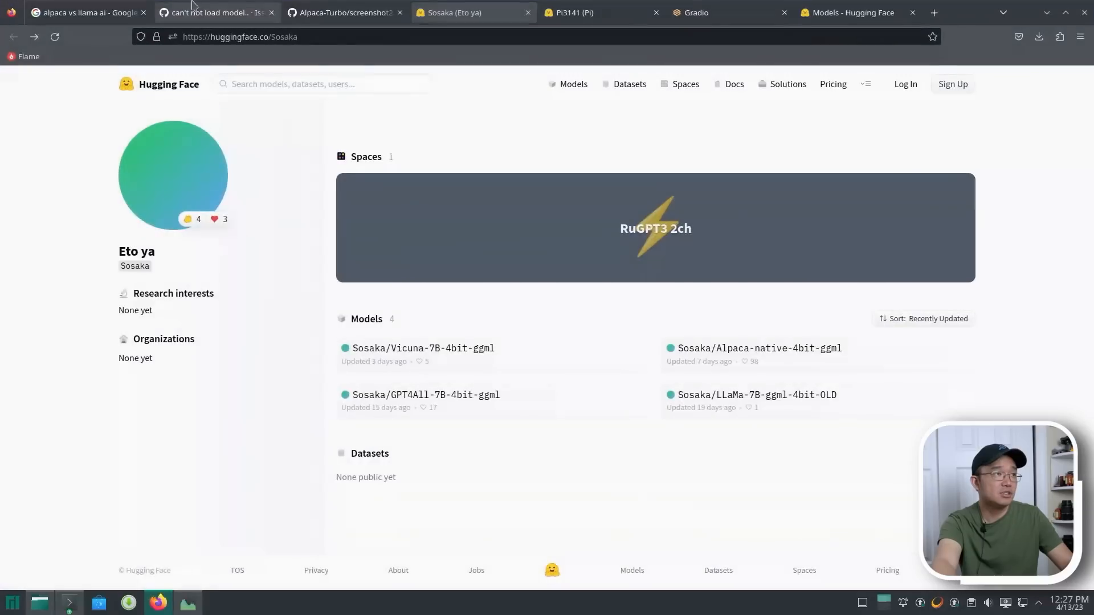
{"action": "left_click", "coordinate": [342, 12]}
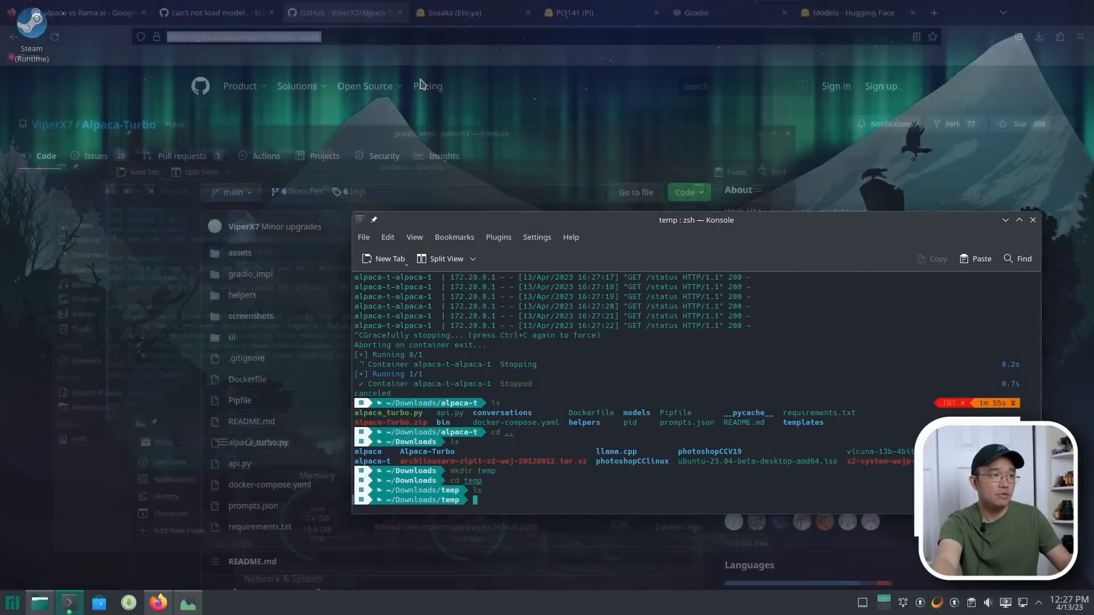
- Clone ViperX7/Alpaca-Turbo into temp and enter its gradio_impl folder
{"action": "type", "text": "git clone https://github.com/ViperX7/Alpaca-Turbo"}
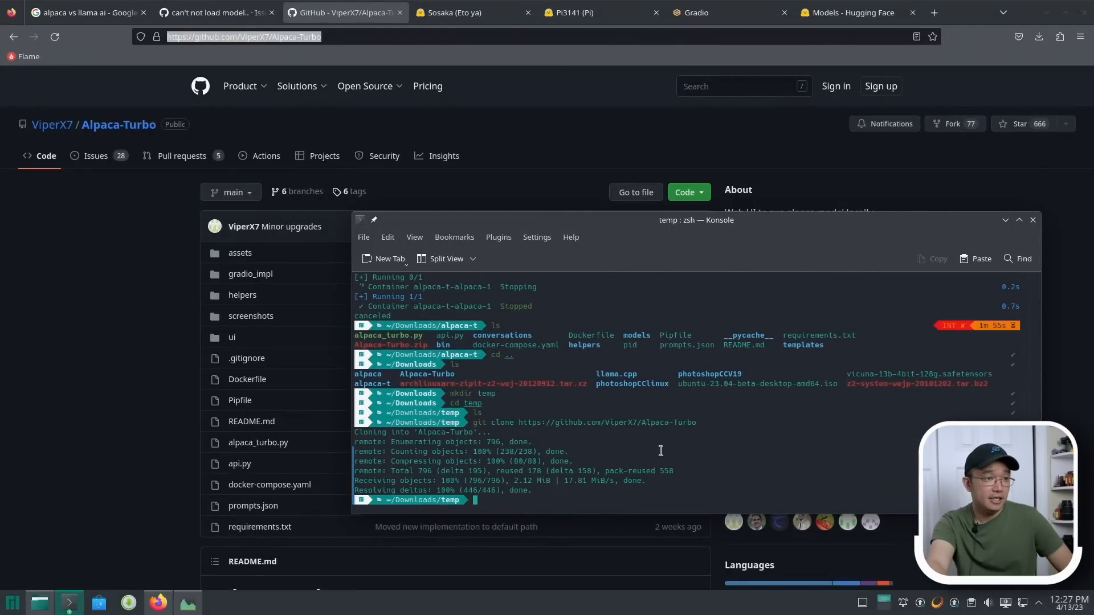
{"action": "type", "text": "cd temp"}
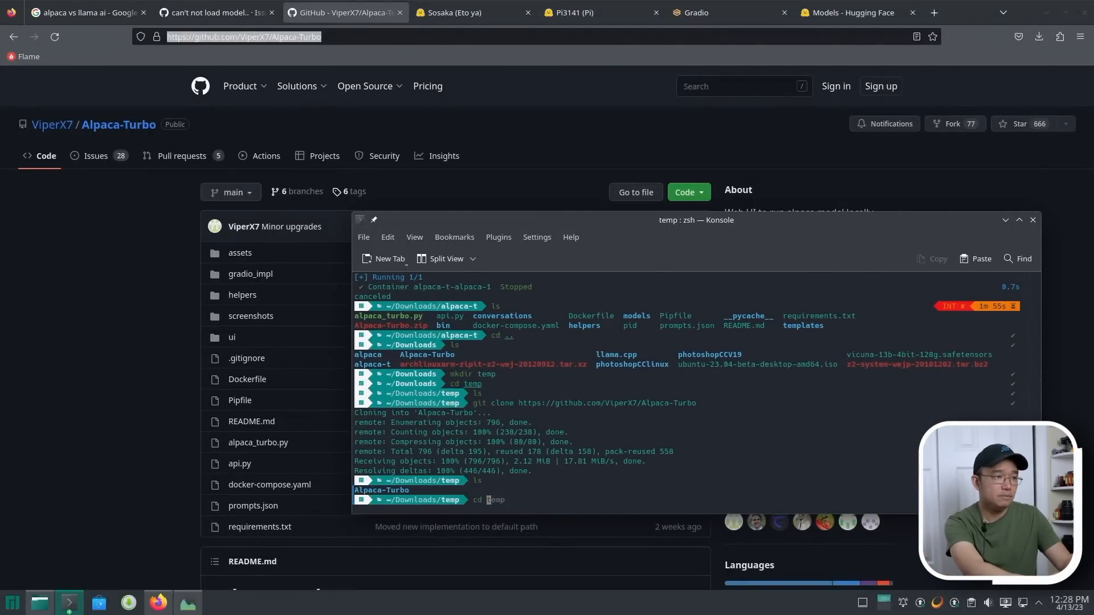
{"action": "key", "text": "Return"}
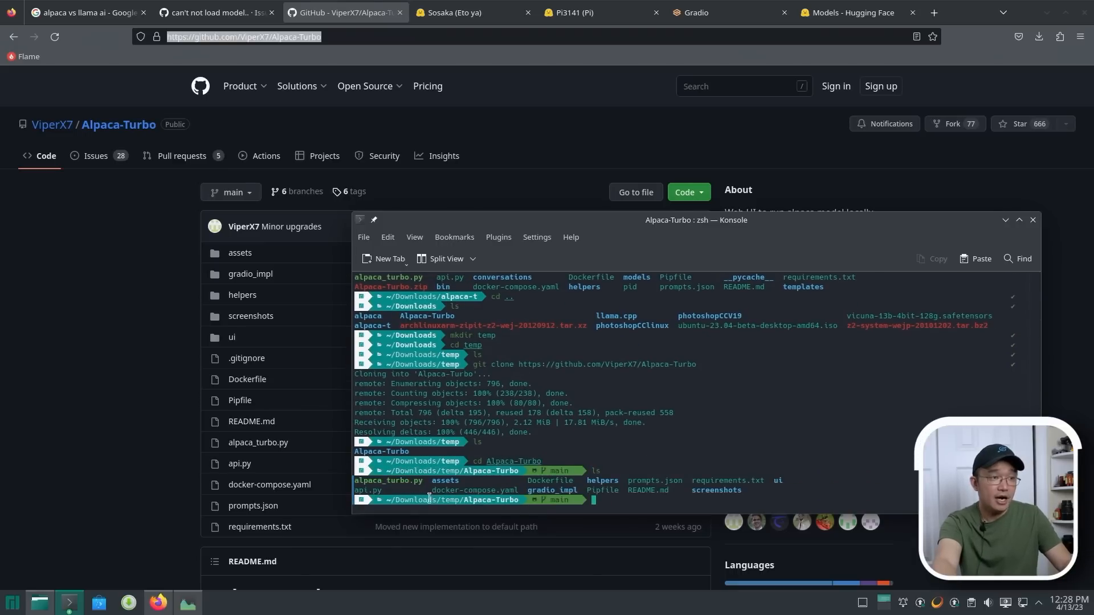
{"action": "type", "text": "cd Alpaca-Turbo"}
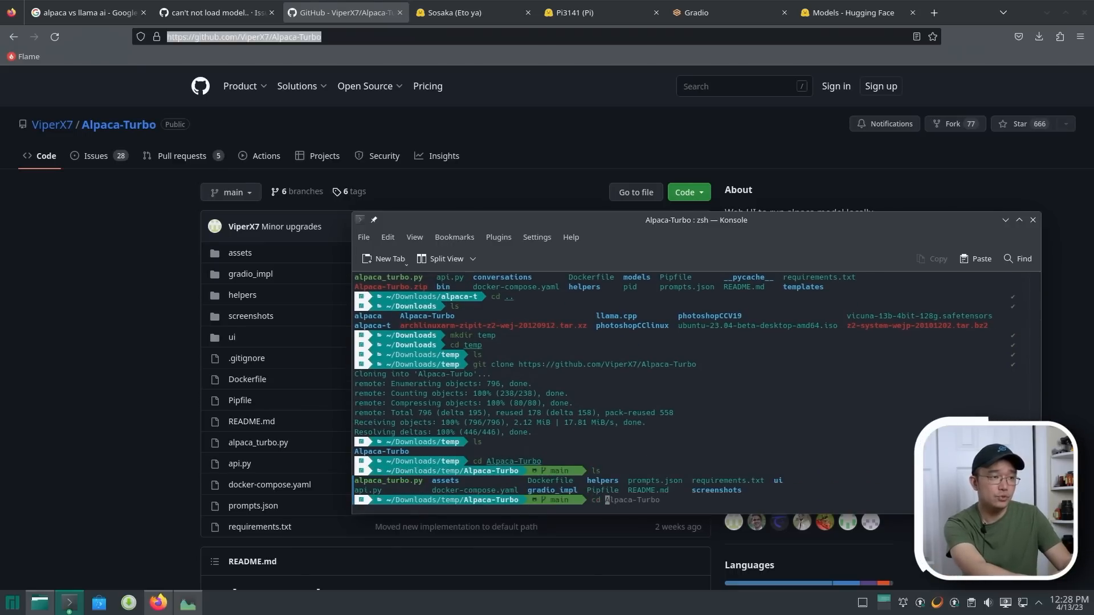
{"action": "type", "text": "cd gradio_impl"}
{"action": "type", "text": "ls"}
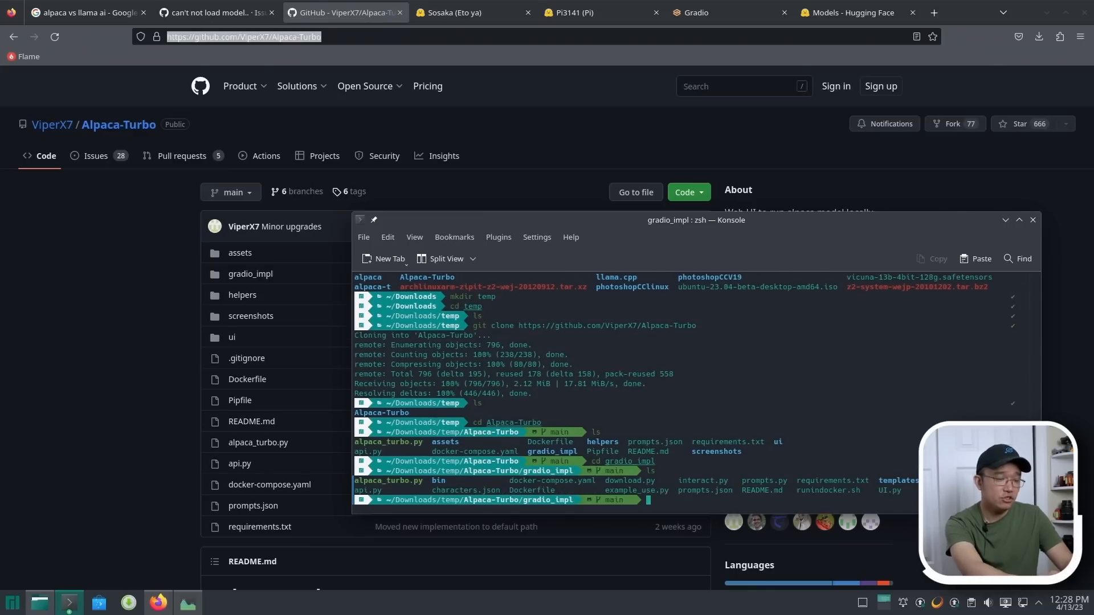
- Install requirements.txt with pip3 and launch webui.py, which fails on a busy port
{"action": "type", "text": "pip3 install -r requirements.txt"}
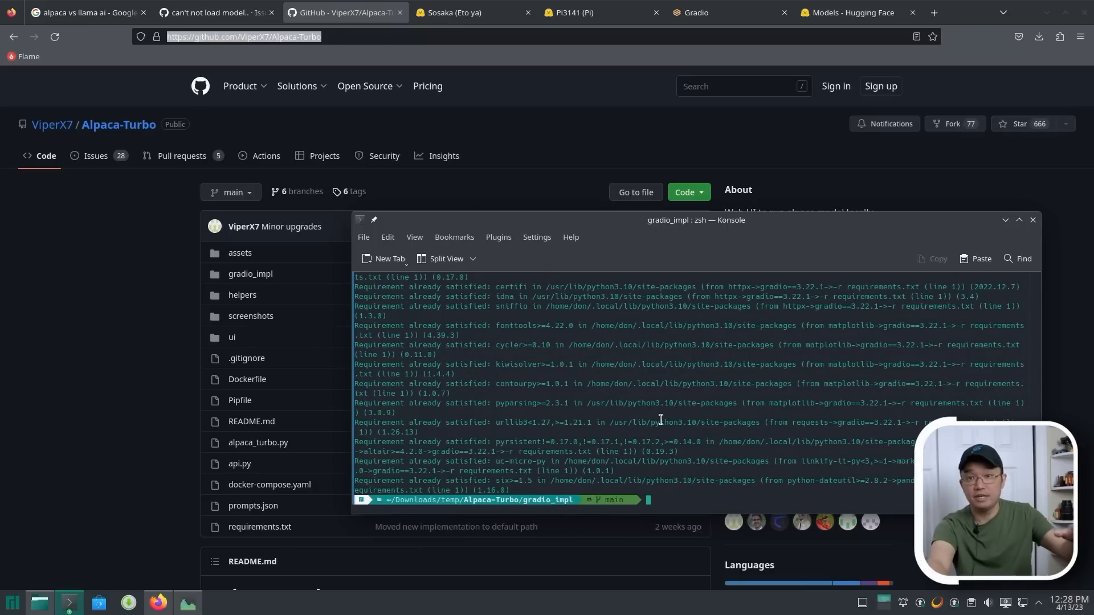
{"action": "type", "text": "ls"}
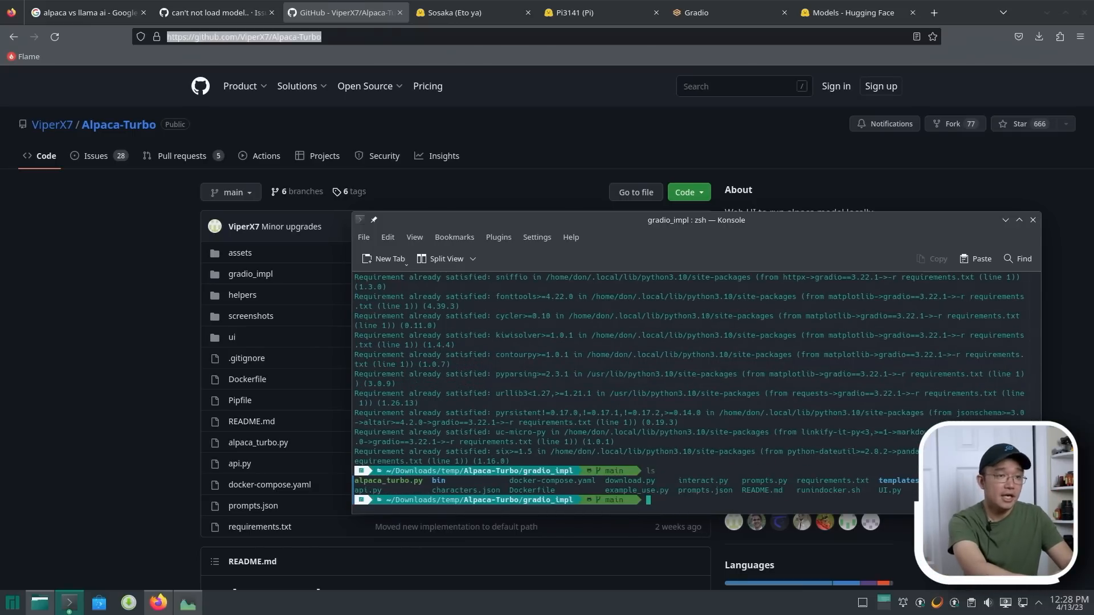
{"action": "type", "text": "python3 webui.py"}
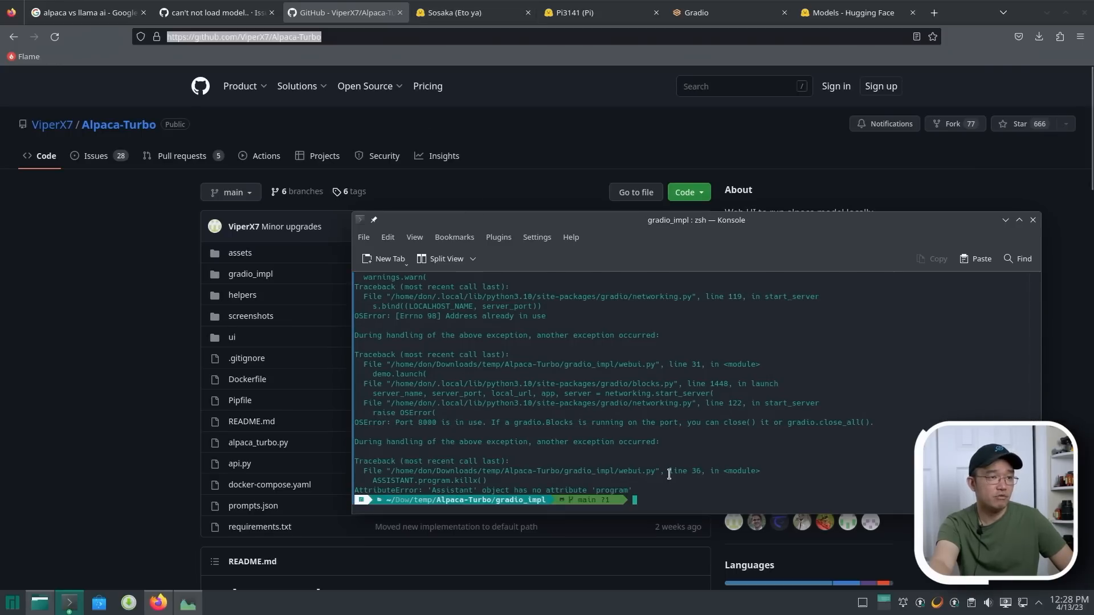
- Set webui.py's server_port to 8001 in nano, rerun it, and open a blank tab
{"action": "type", "text": "nano webui.py"}
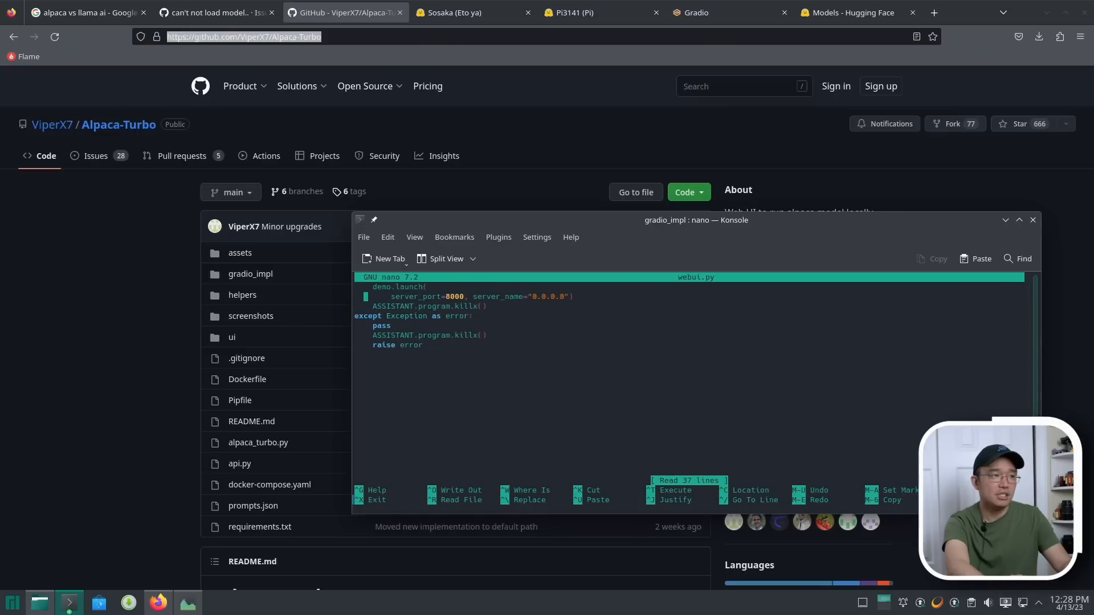
{"action": "key", "text": "Backspace"}
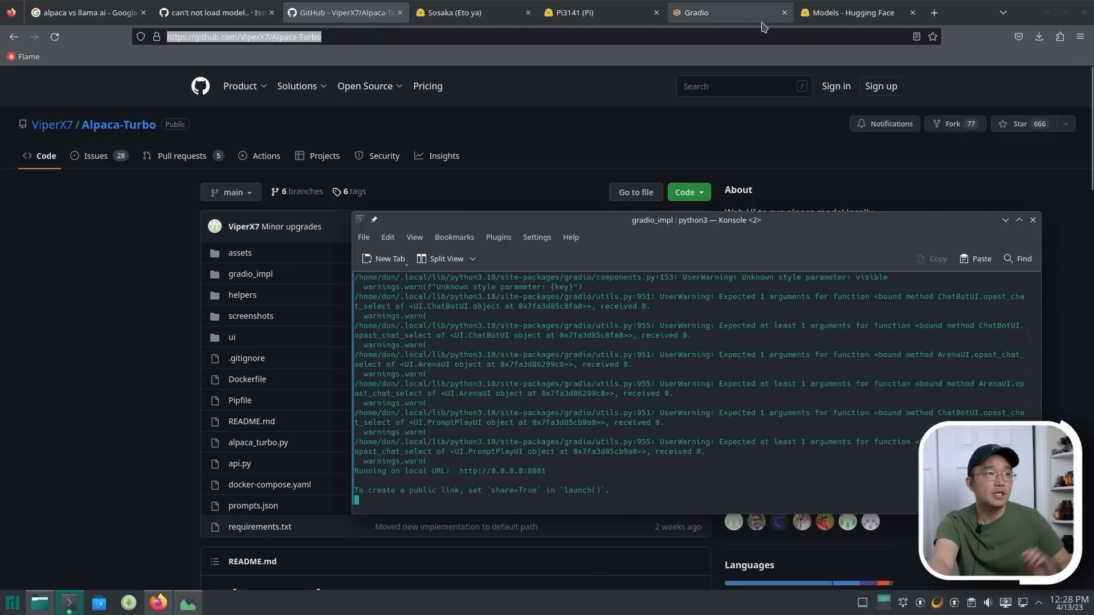
{"action": "left_click", "coordinate": [979, 13]}
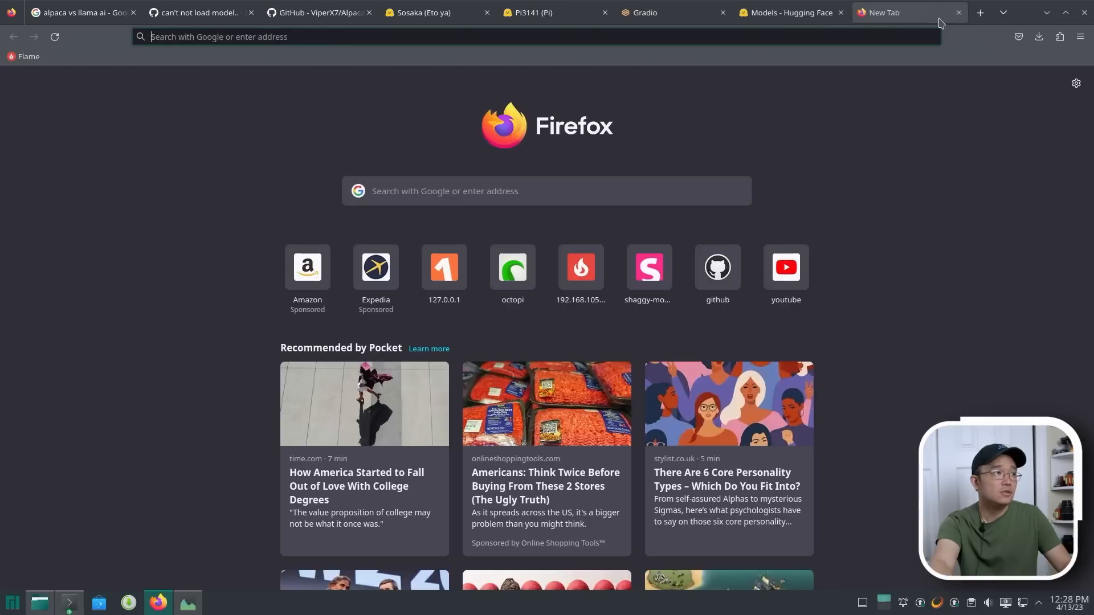
- Load 127.0.0.1:8001, check the model path in Settings, return to Chat, then show GitHub issues
{"action": "type", "text": "127.0.0.1:80001"}
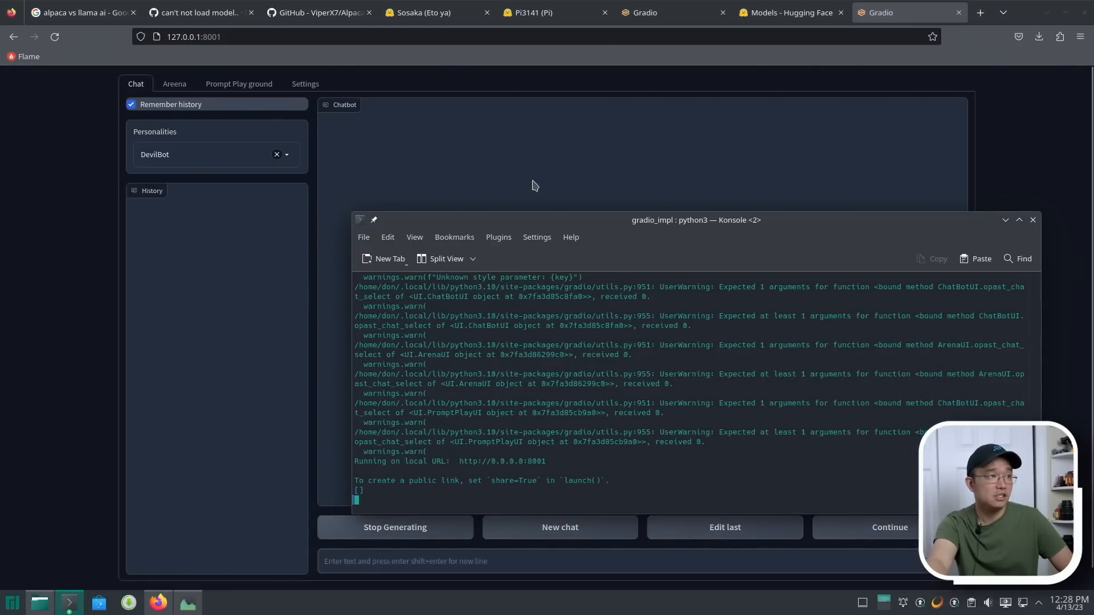
{"action": "left_click", "coordinate": [305, 84]}
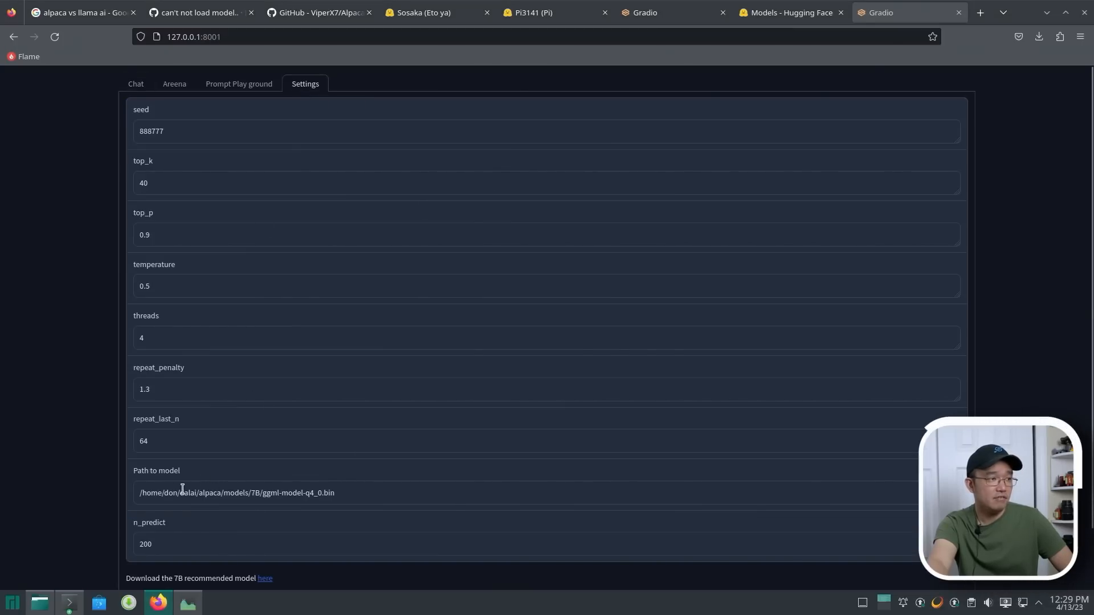
{"action": "left_click", "coordinate": [144, 492]}
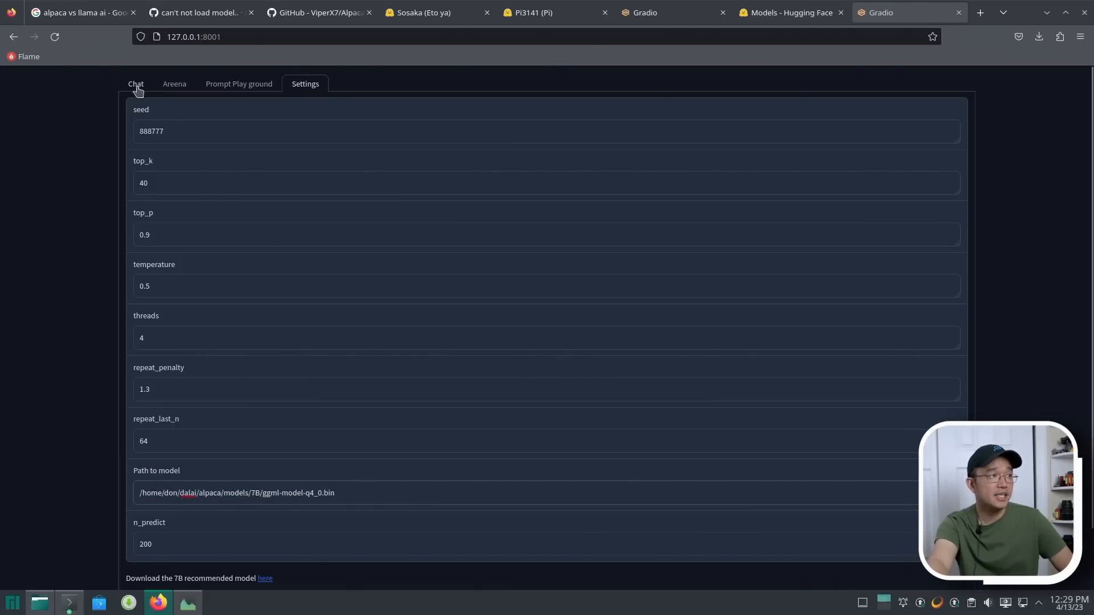
{"action": "left_click", "coordinate": [136, 84]}
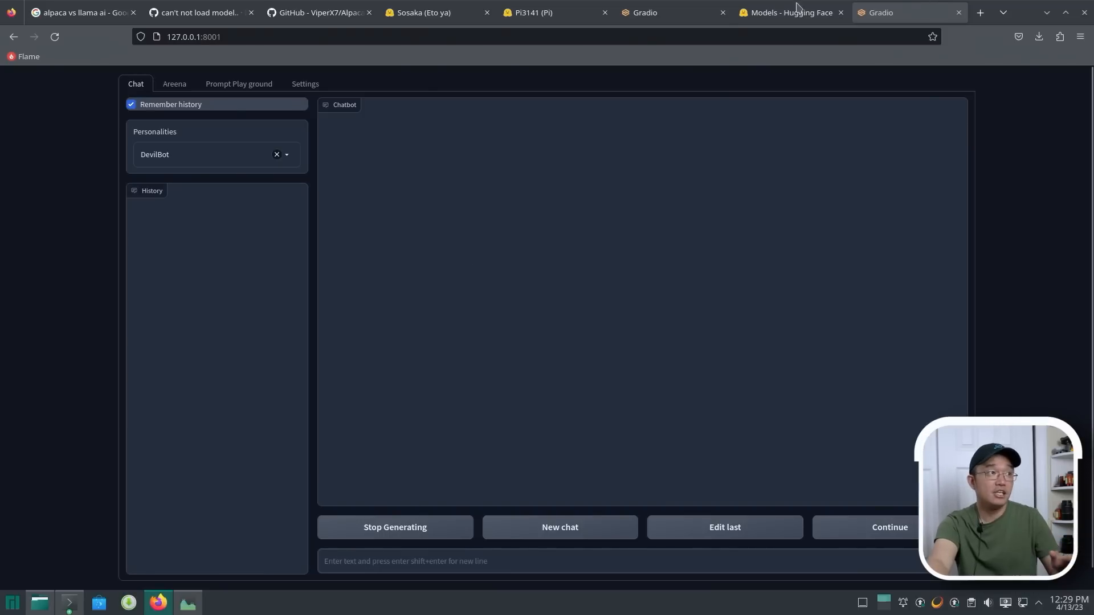
{"action": "left_click", "coordinate": [200, 12]}
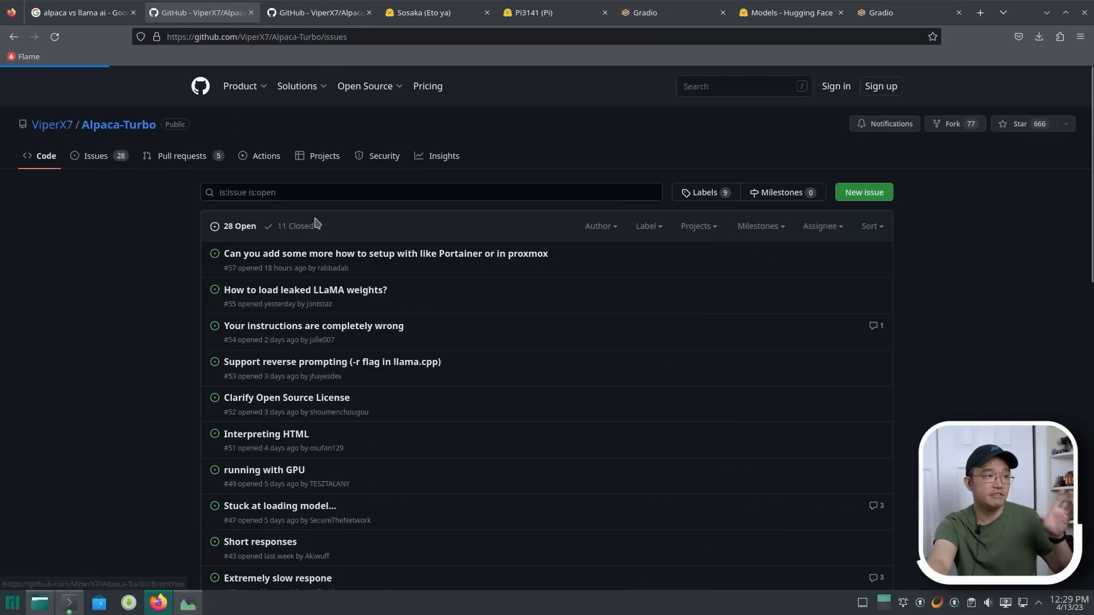
- Scroll through the Alpaca-Turbo issues and open the repository home page
{"action": "scroll", "scroll_direction": "down", "scroll_amount": 3}
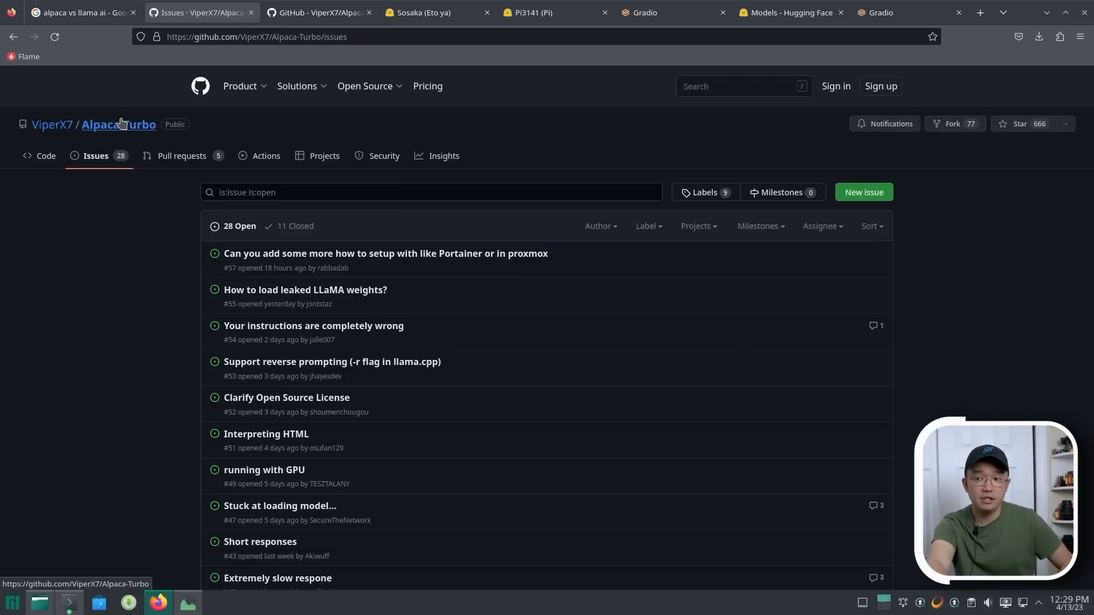
{"action": "left_click", "coordinate": [419, 12]}
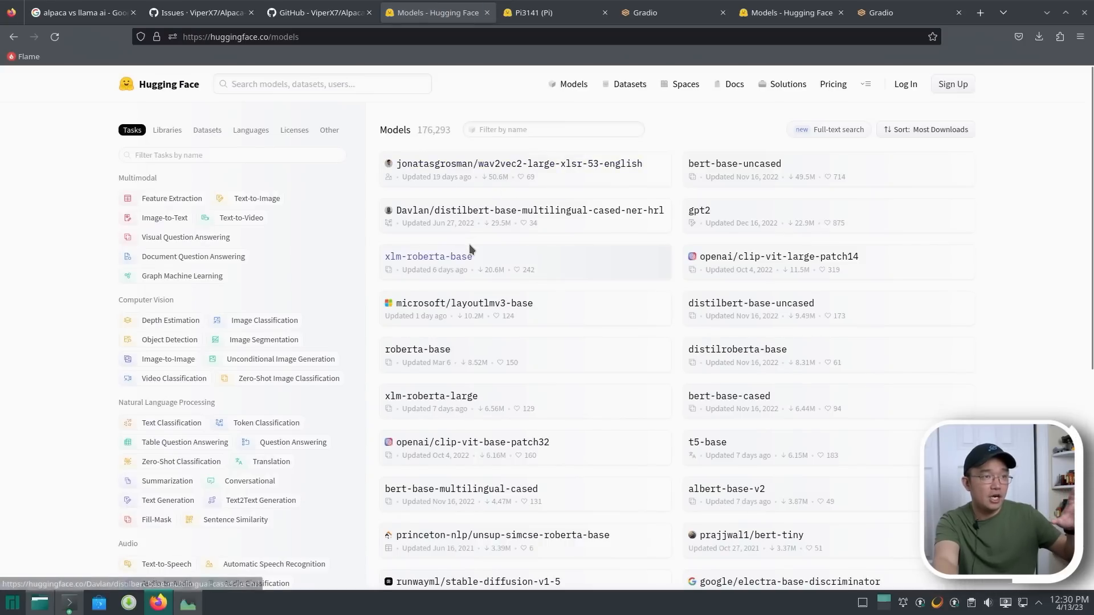
{"action": "mouse_move", "coordinate": [456, 323]}
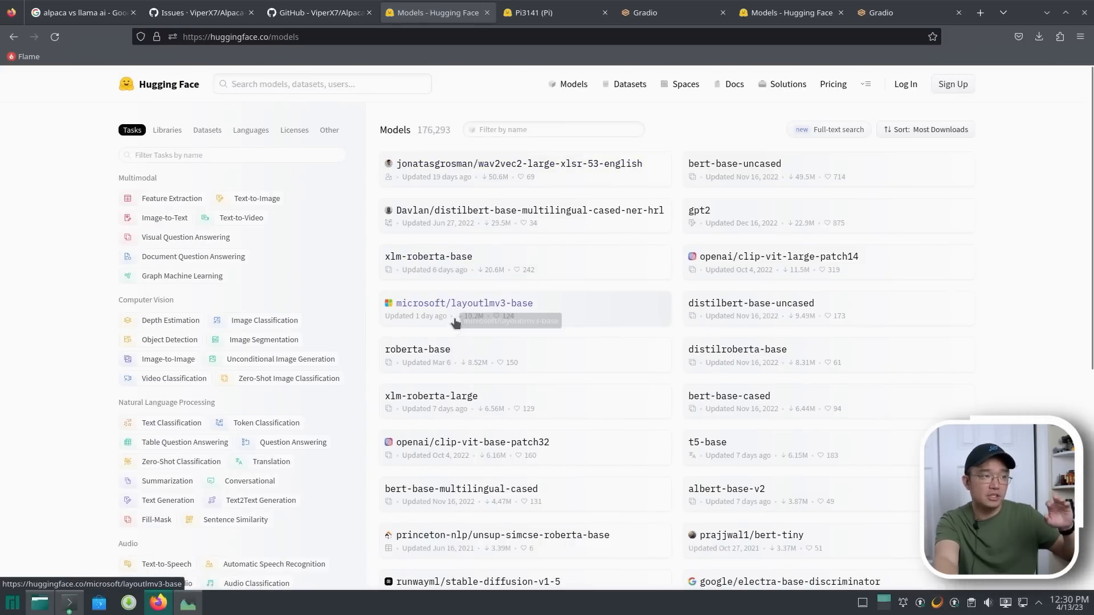
{"action": "mouse_move", "coordinate": [510, 414]}
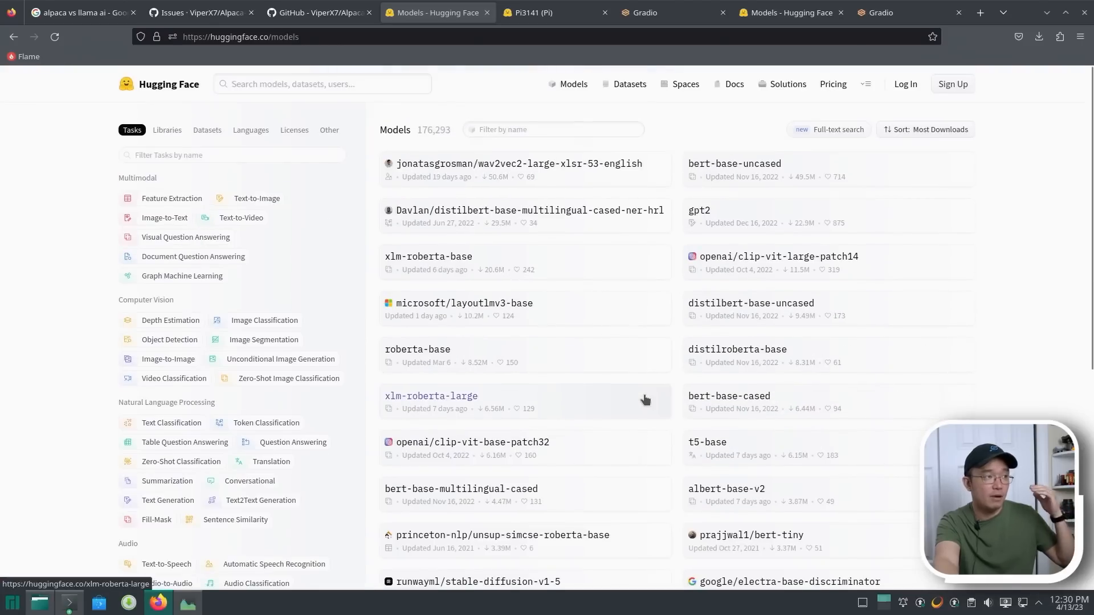
{"action": "mouse_move", "coordinate": [613, 121]}
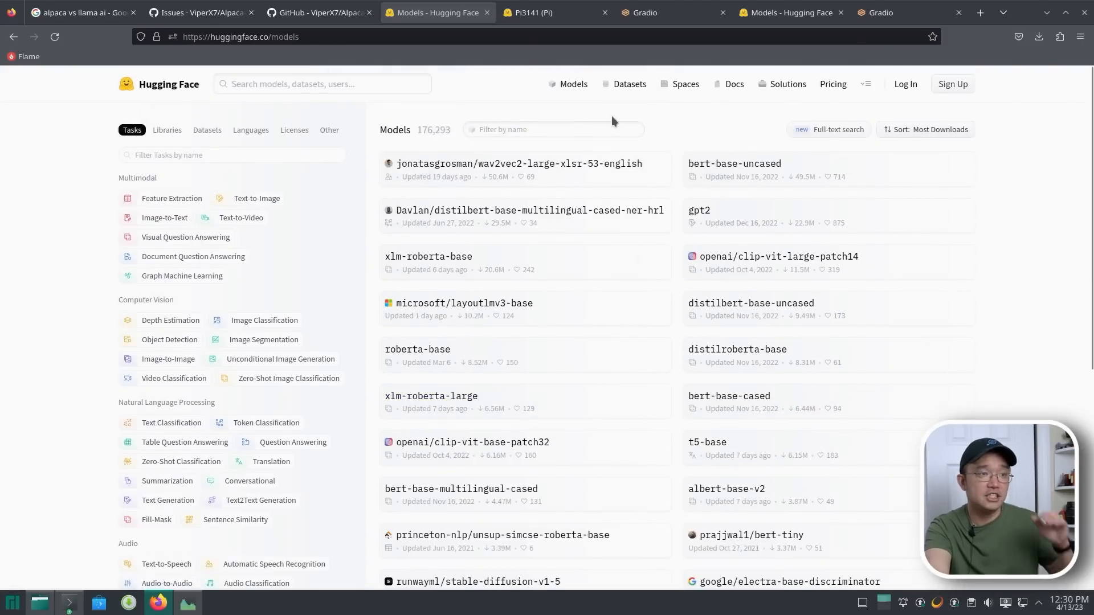